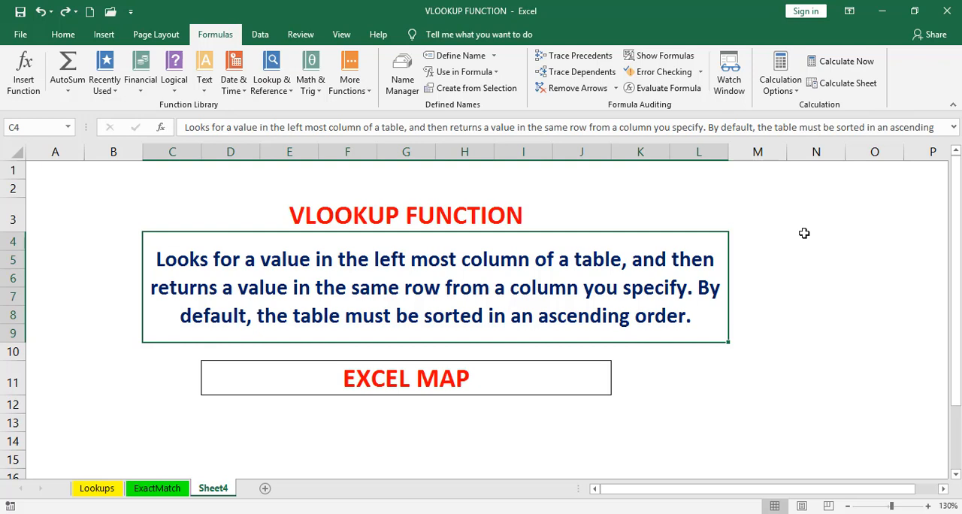
{"action": "mouse_move", "coordinate": [810, 220]}
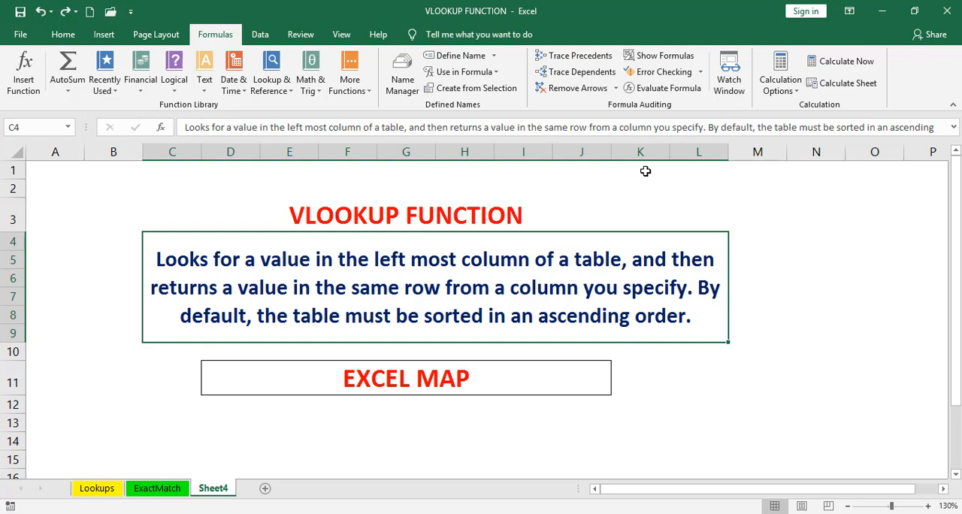
Go to the Lookups sheet with employee salaries and the tax-rate bracket table.
{"action": "left_click", "coordinate": [272, 68]}
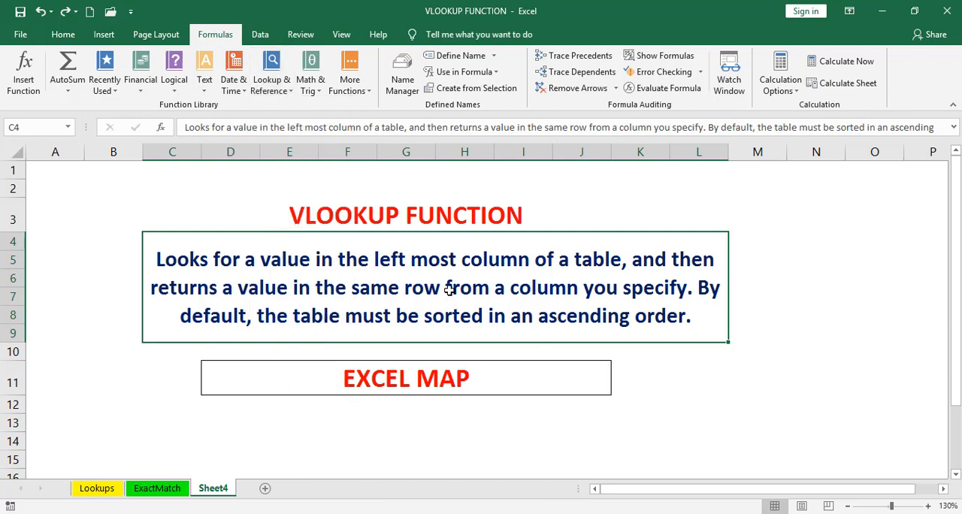
{"action": "left_click", "coordinate": [272, 71]}
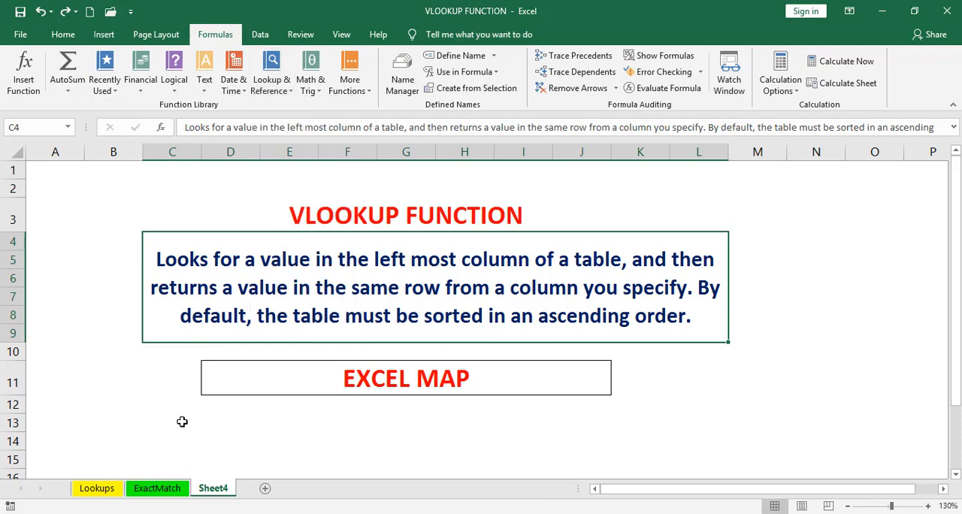
{"action": "left_click", "coordinate": [96, 488]}
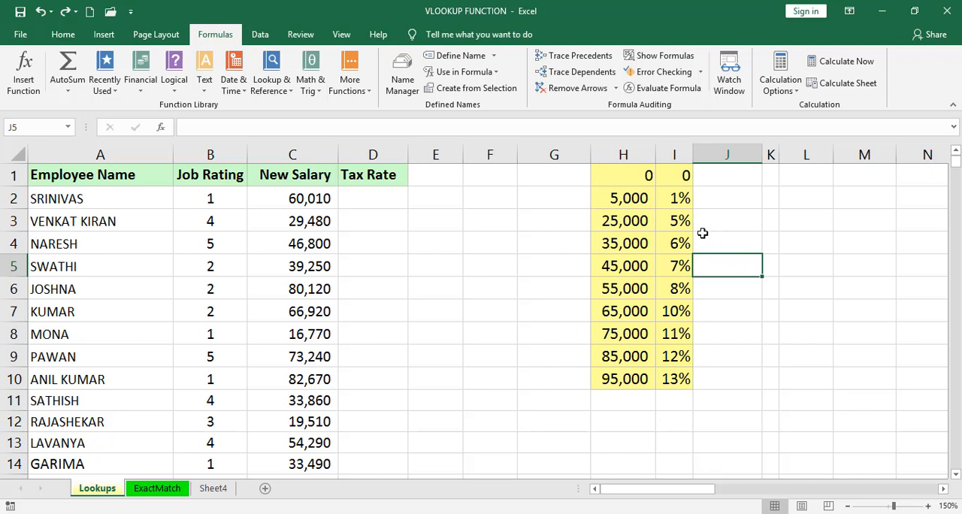
Paste a transposed copy of bracket table H1:I10 horizontally starting at M1.
{"action": "left_click_drag", "start_coordinate": [622, 174], "coordinate": [674, 288]}
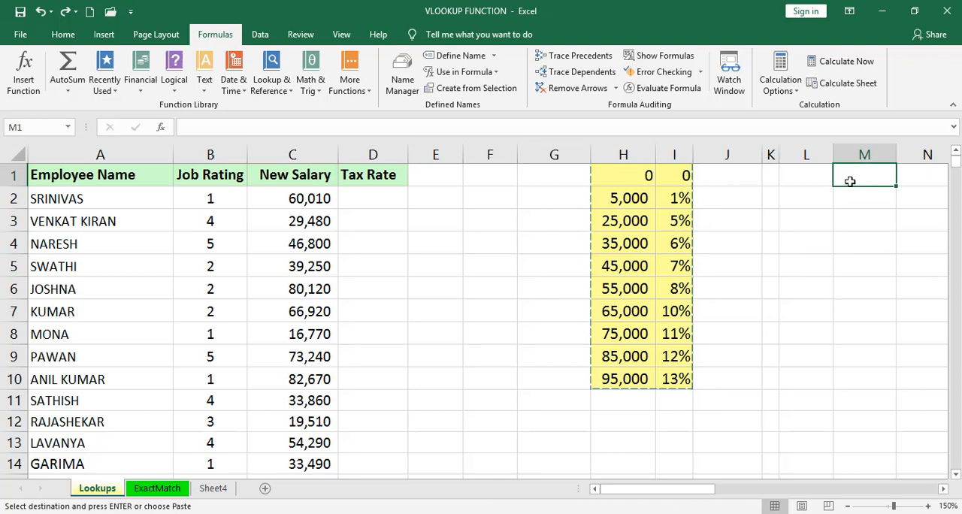
{"action": "key", "text": "alt"}
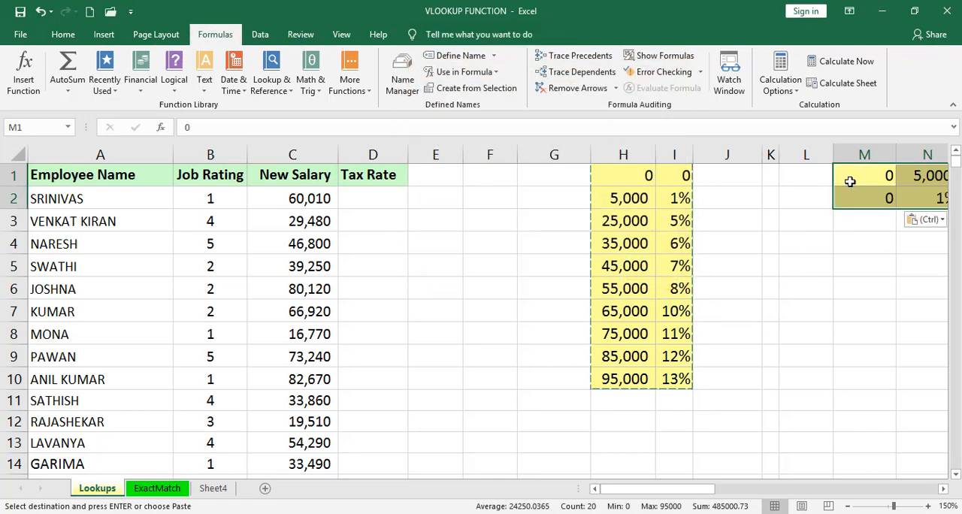
{"action": "scroll", "scroll_direction": "right", "scroll_amount": 3}
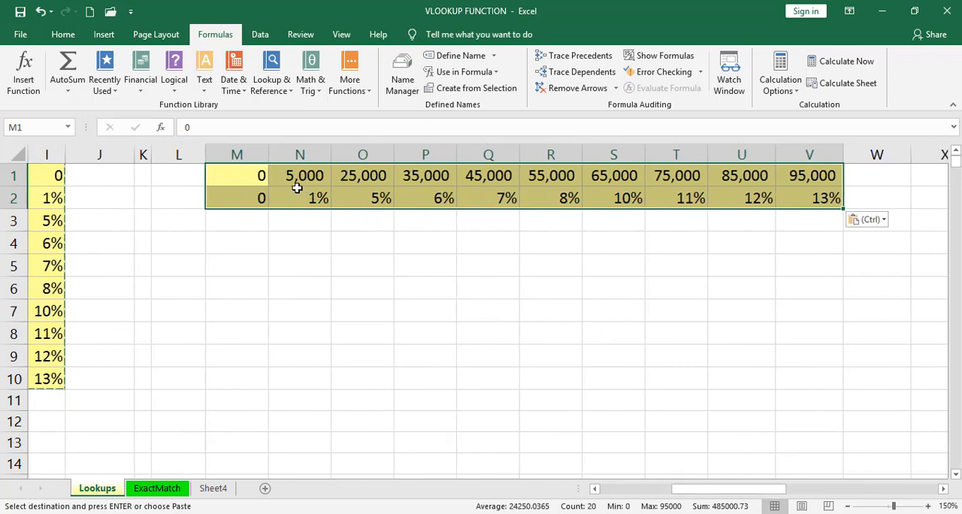
{"action": "mouse_move", "coordinate": [273, 183]}
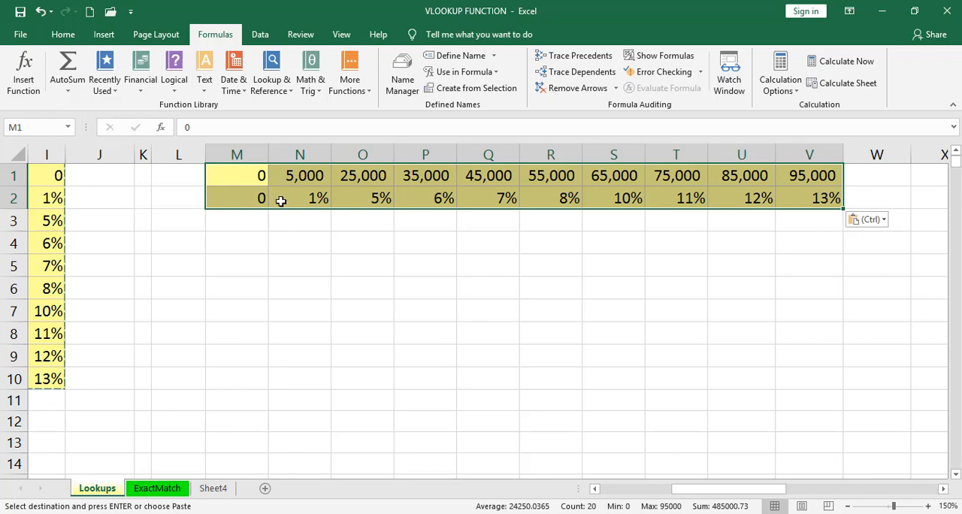
{"action": "mouse_move", "coordinate": [630, 463]}
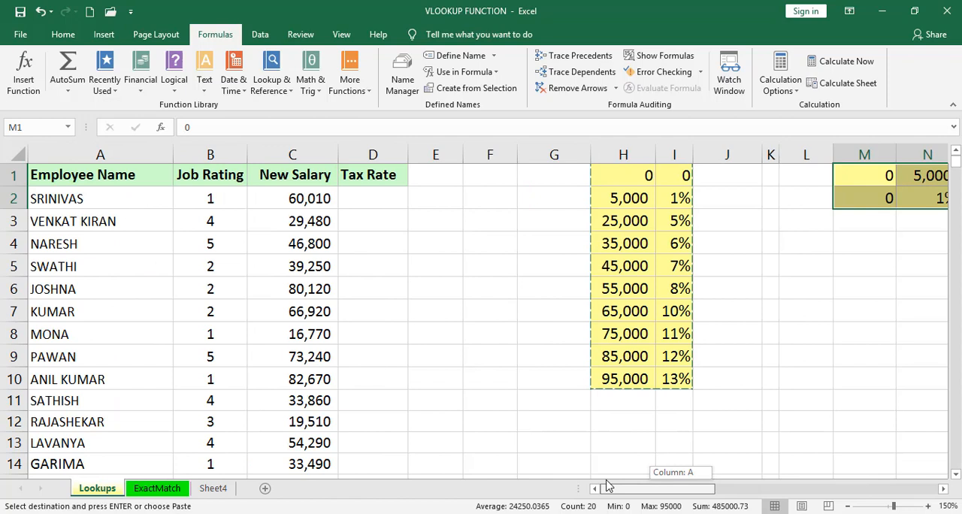
{"action": "left_click", "coordinate": [553, 220]}
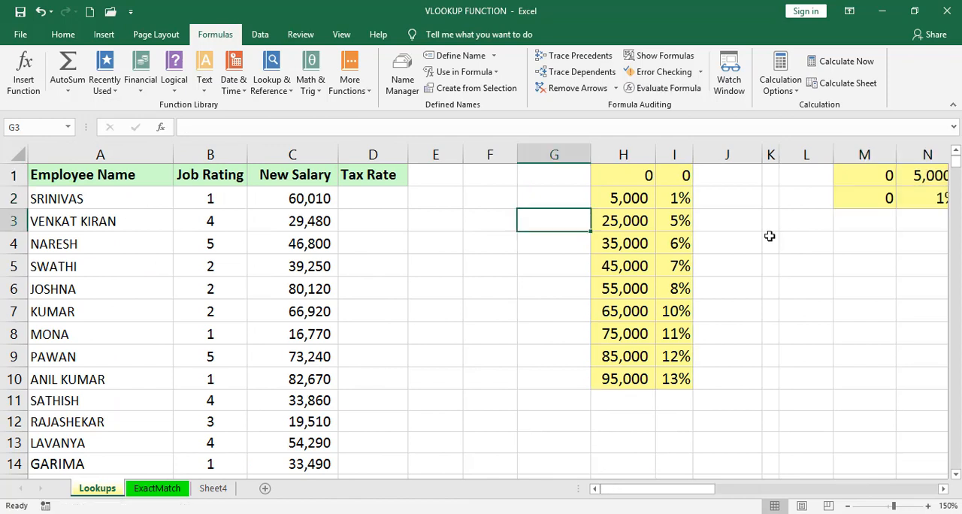
{"action": "left_click", "coordinate": [373, 197]}
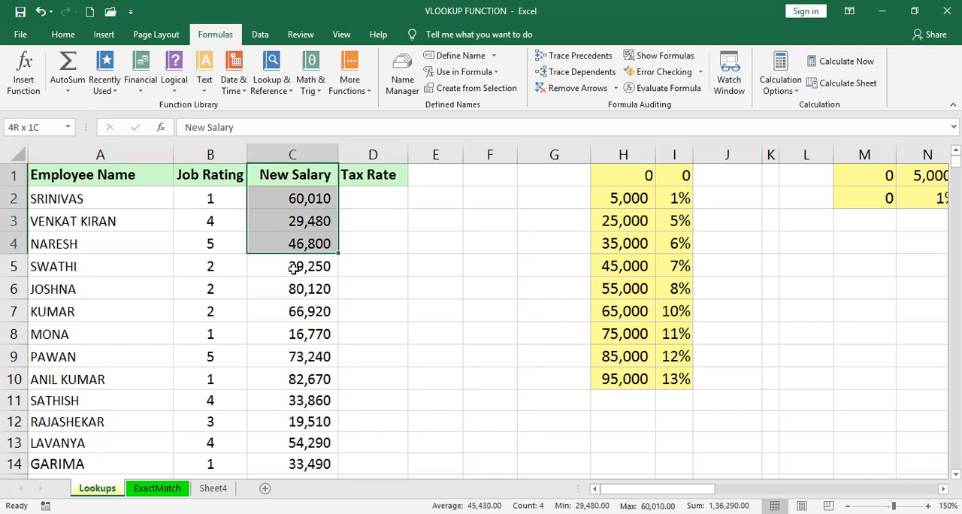
{"action": "left_click", "coordinate": [373, 198]}
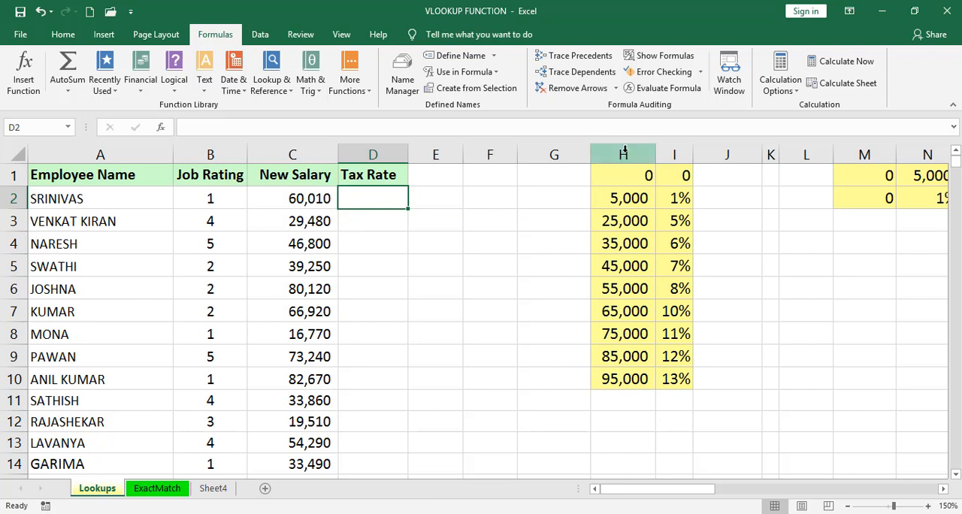
{"action": "left_click", "coordinate": [623, 154]}
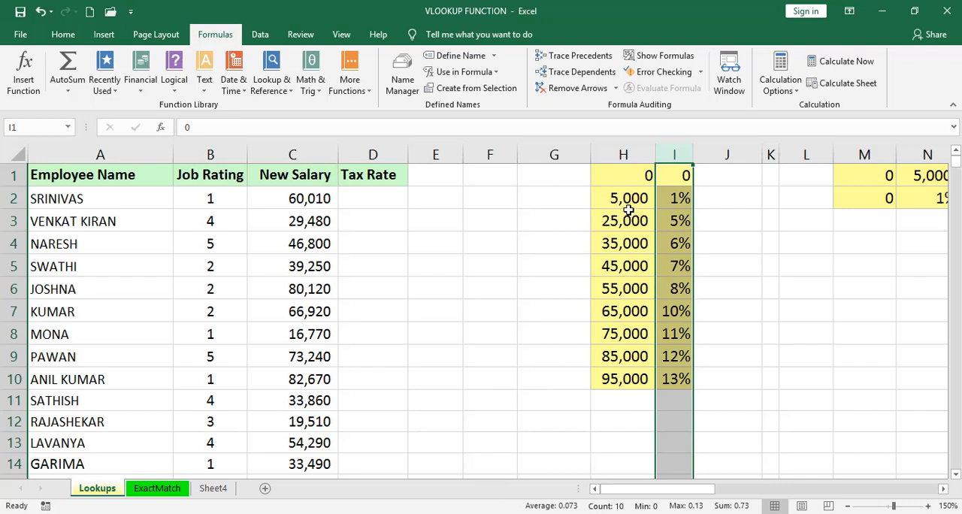
{"action": "left_click", "coordinate": [623, 174]}
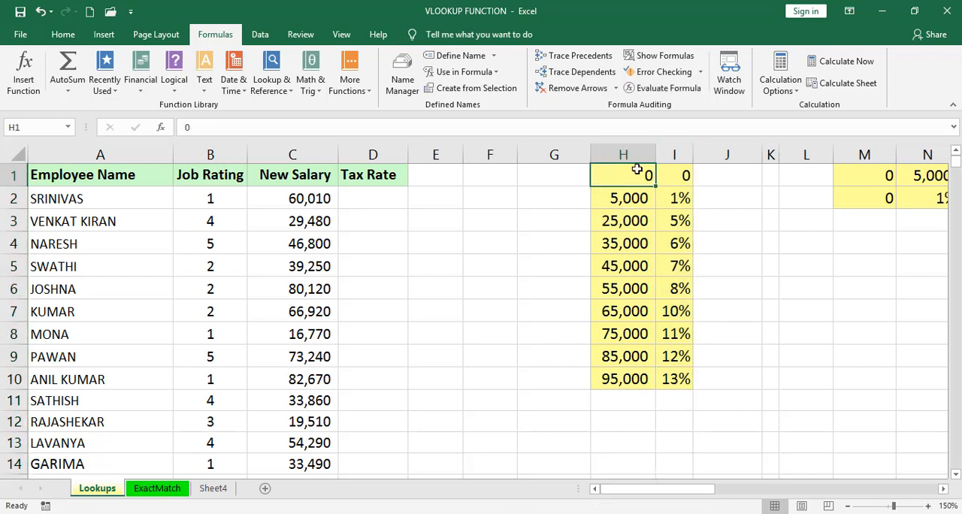
{"action": "left_click", "coordinate": [623, 197]}
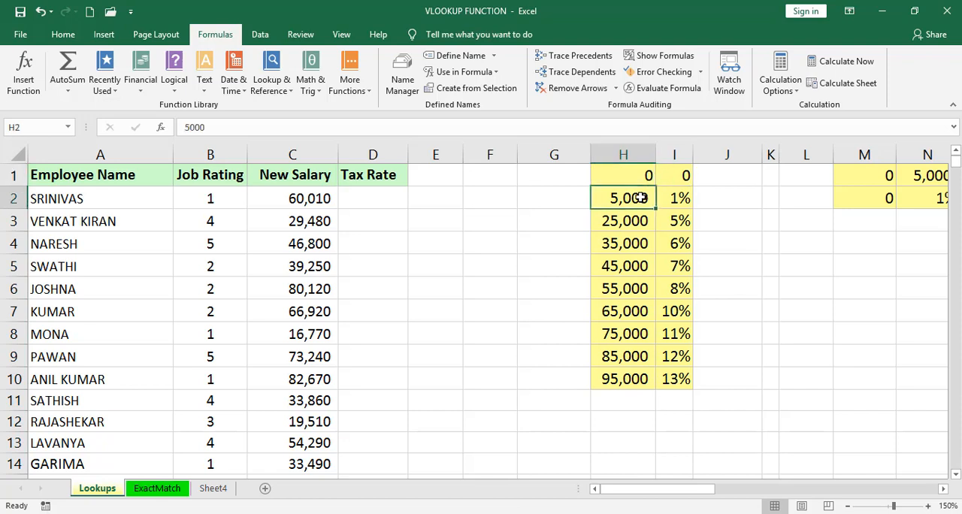
{"action": "left_click", "coordinate": [623, 220]}
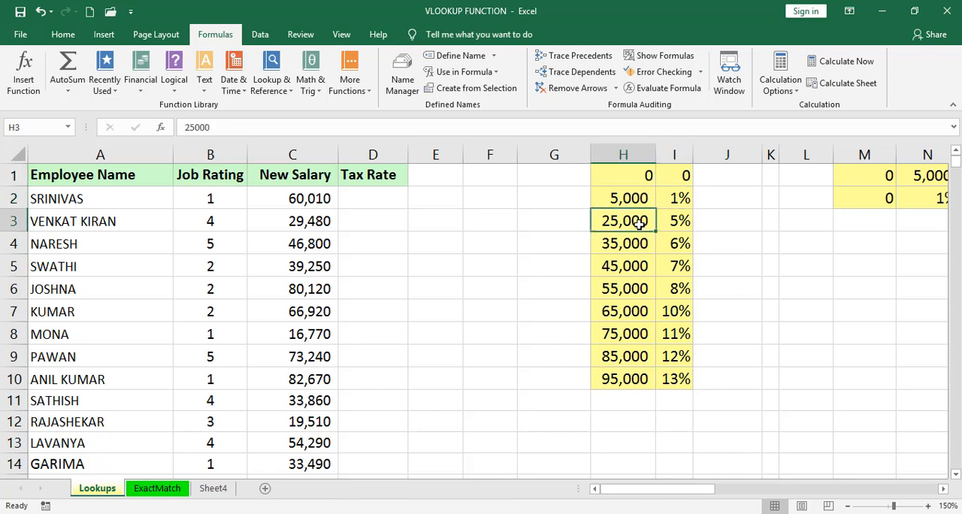
{"action": "left_click", "coordinate": [623, 243]}
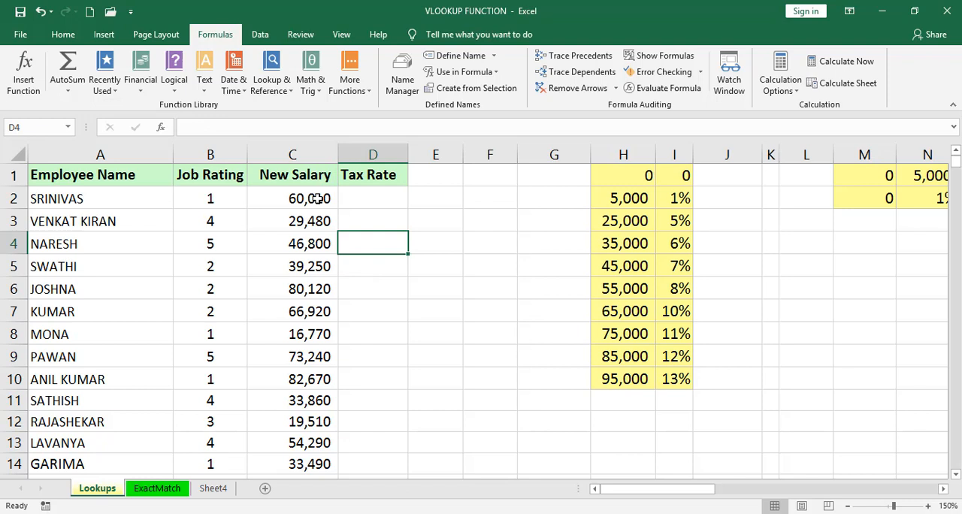
{"action": "left_click", "coordinate": [293, 197]}
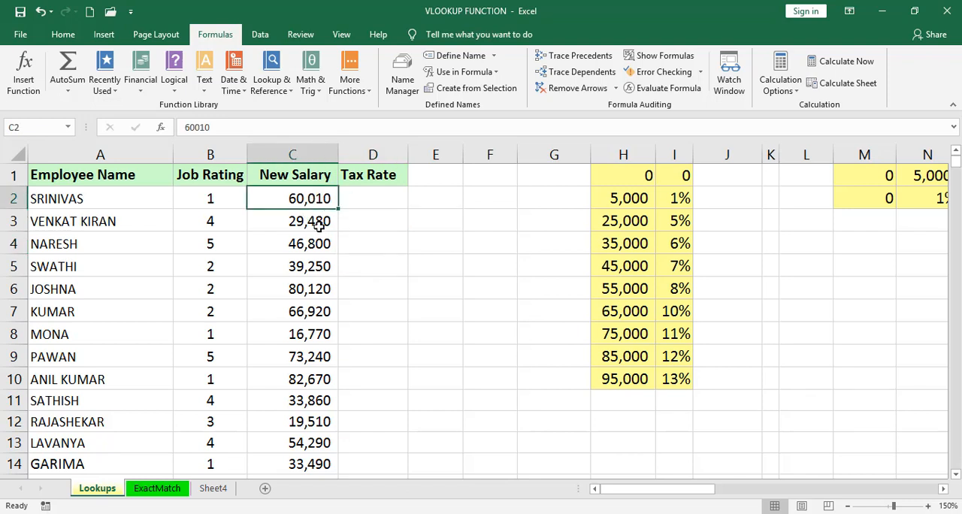
{"action": "left_click", "coordinate": [292, 220]}
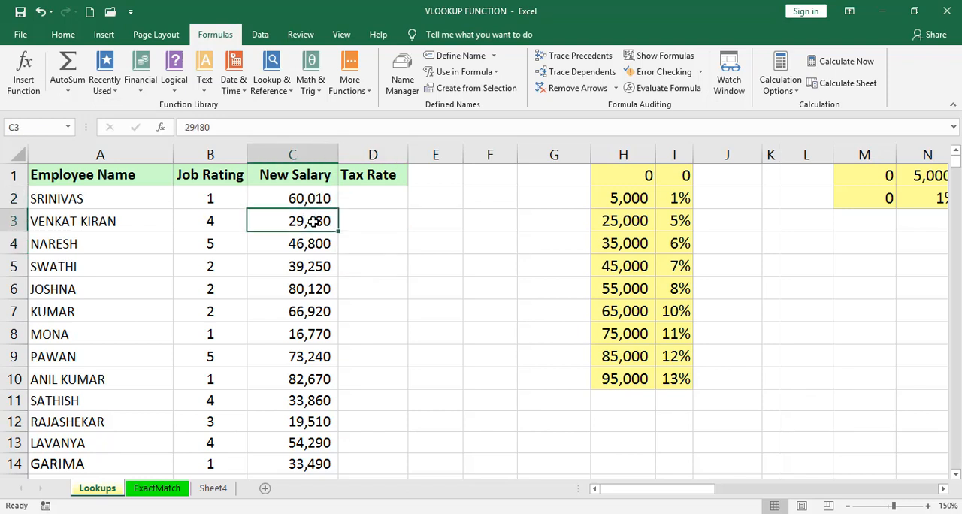
{"action": "left_click_drag", "start_coordinate": [293, 198], "coordinate": [293, 334]}
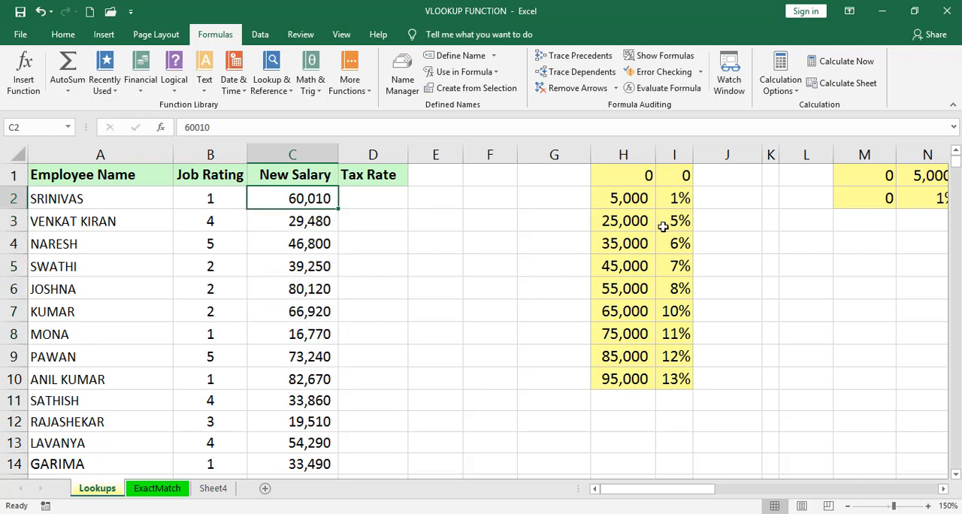
{"action": "left_click", "coordinate": [373, 197]}
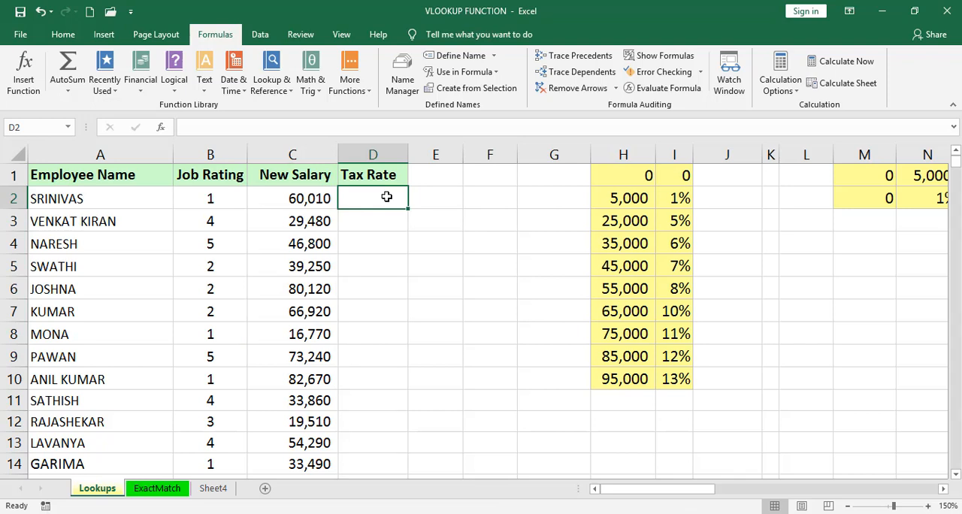
{"action": "left_click", "coordinate": [622, 174]}
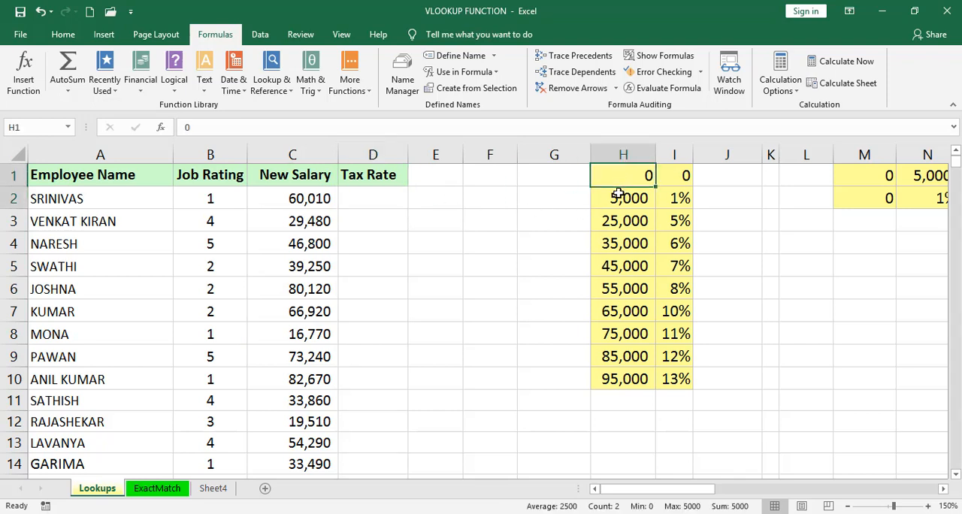
{"action": "left_click", "coordinate": [674, 175]}
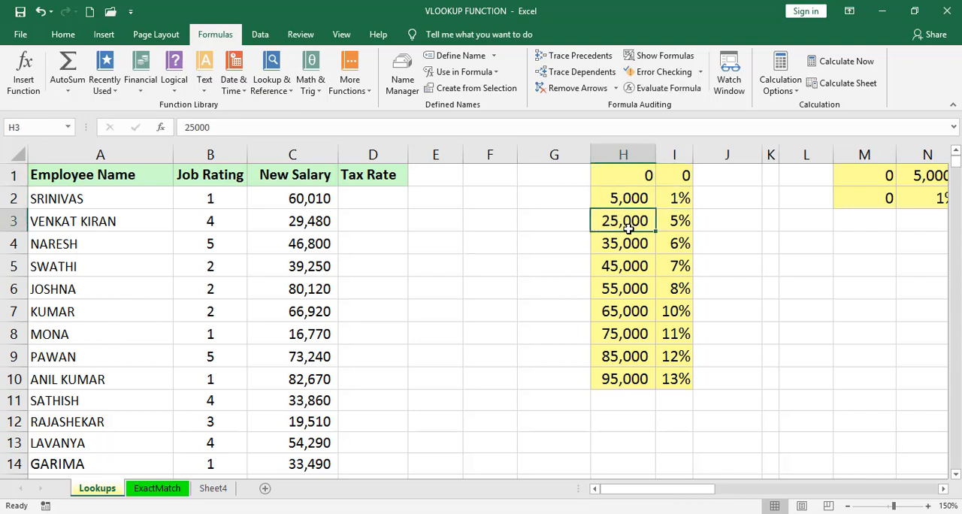
{"action": "left_click", "coordinate": [673, 220]}
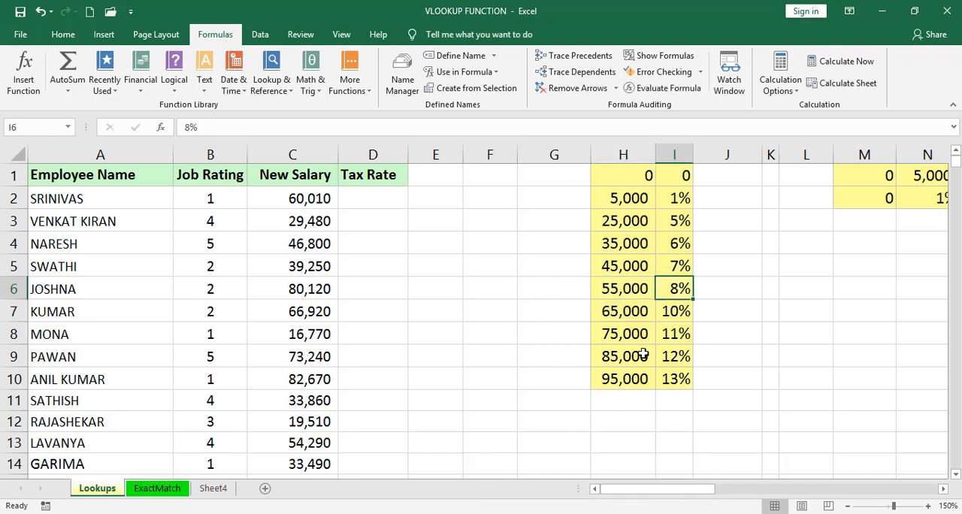
{"action": "left_click", "coordinate": [624, 379]}
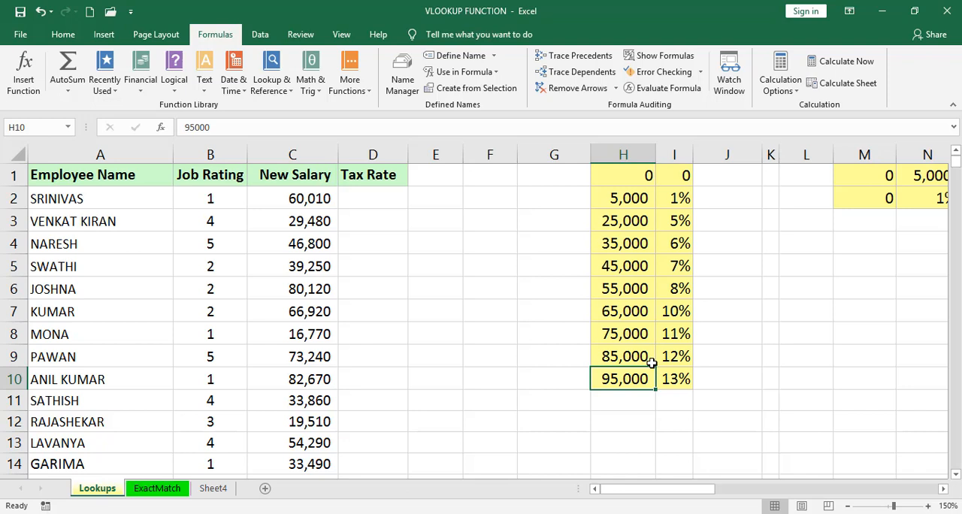
{"action": "mouse_move", "coordinate": [479, 278]}
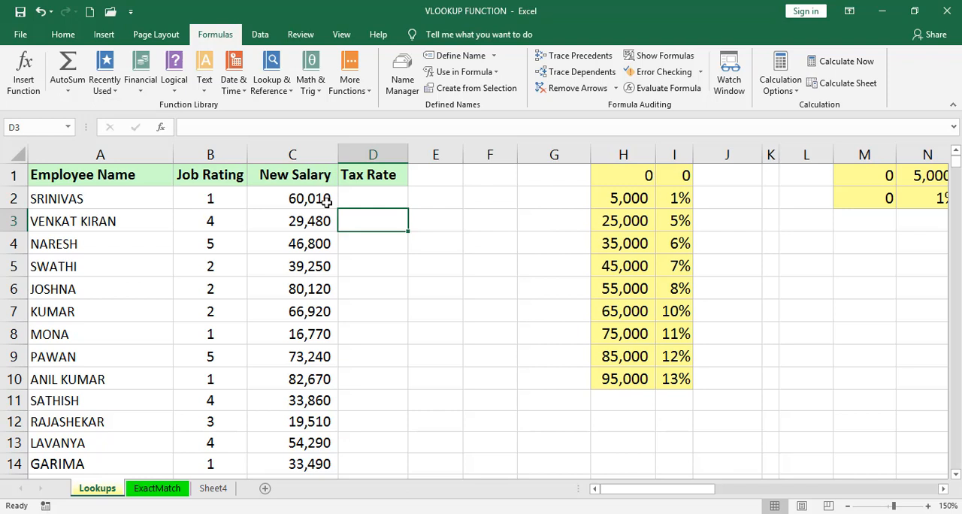
{"action": "left_click", "coordinate": [292, 198]}
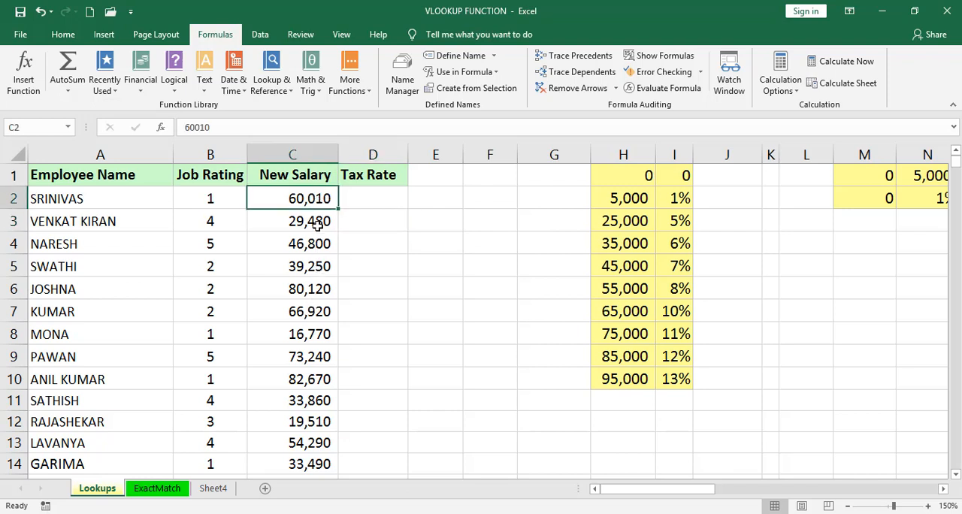
{"action": "left_click", "coordinate": [623, 220]}
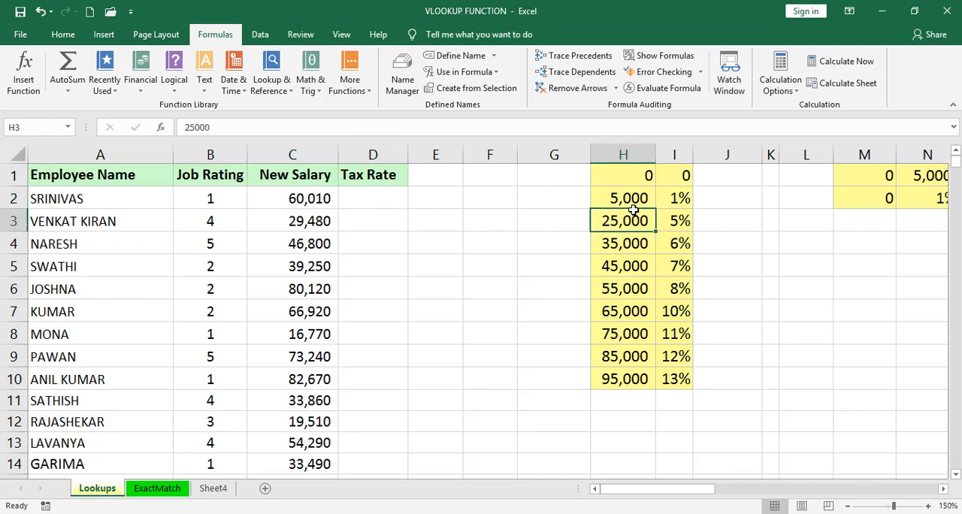
{"action": "left_click", "coordinate": [372, 198]}
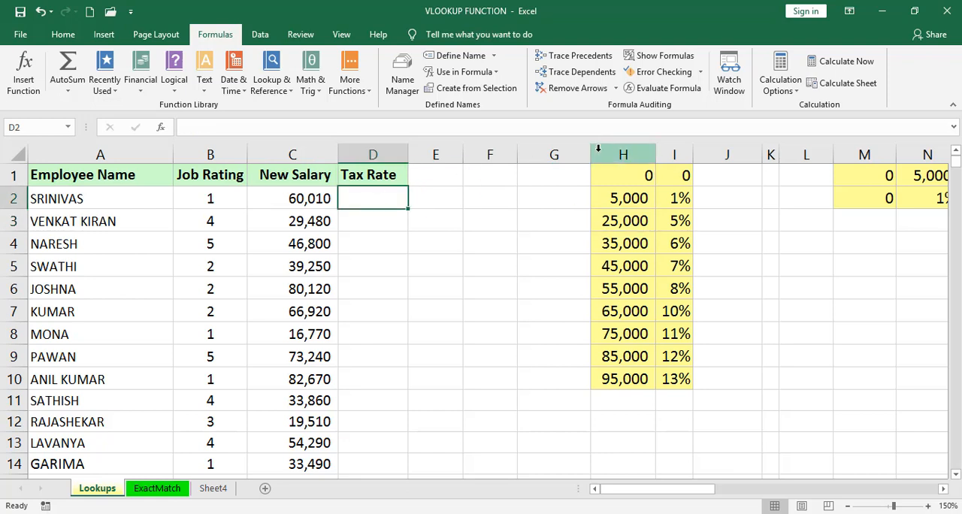
Enter =VLOOKUP(C2,H1:I10, in D2 as the start of the tax-rate lookup.
{"action": "type", "text": "=VLOOKUP("}
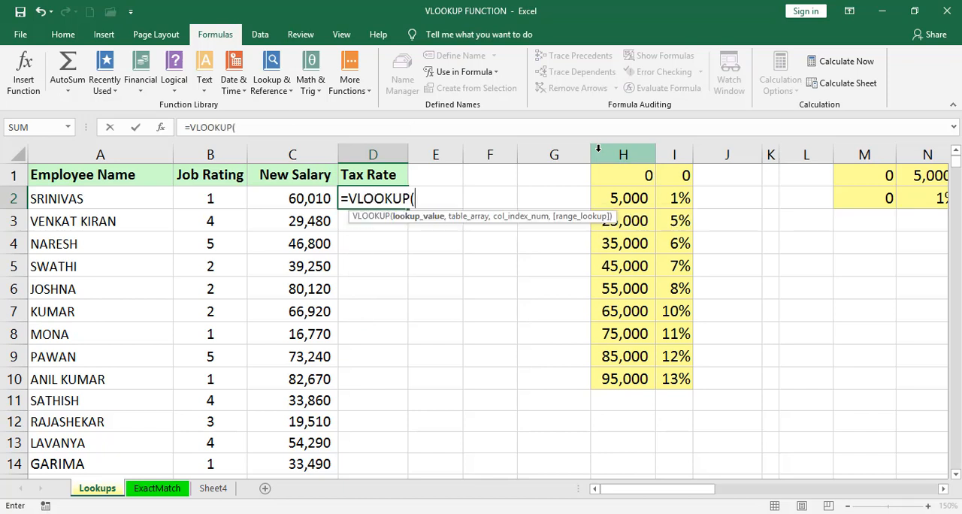
{"action": "mouse_move", "coordinate": [458, 214]}
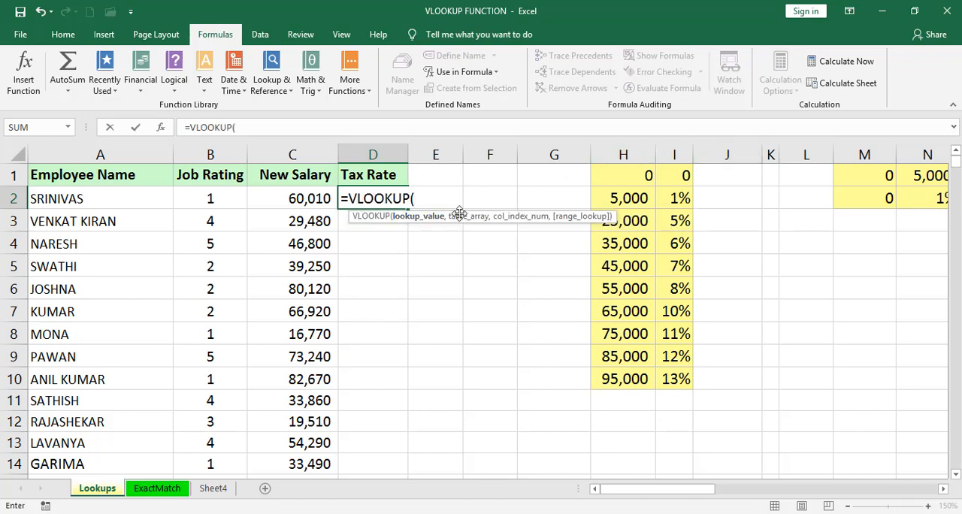
{"action": "mouse_move", "coordinate": [520, 224]}
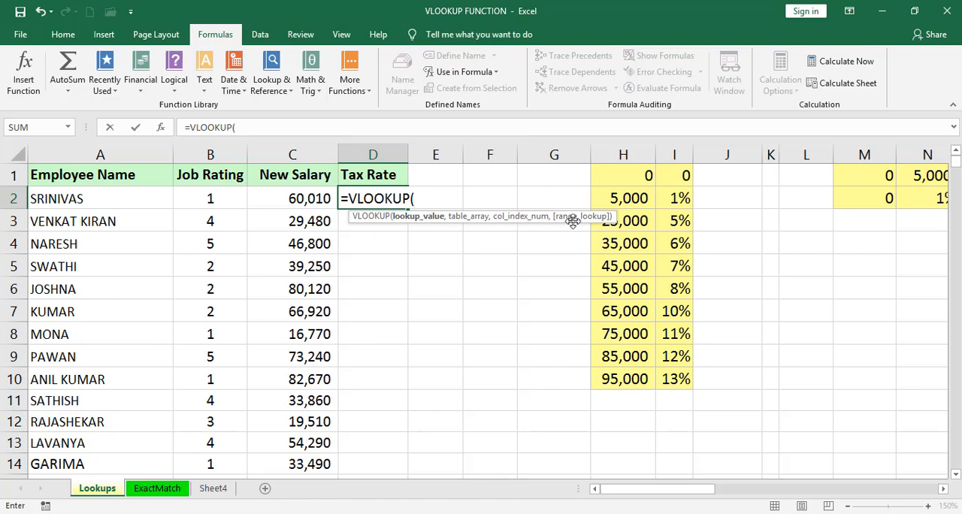
{"action": "mouse_move", "coordinate": [572, 230]}
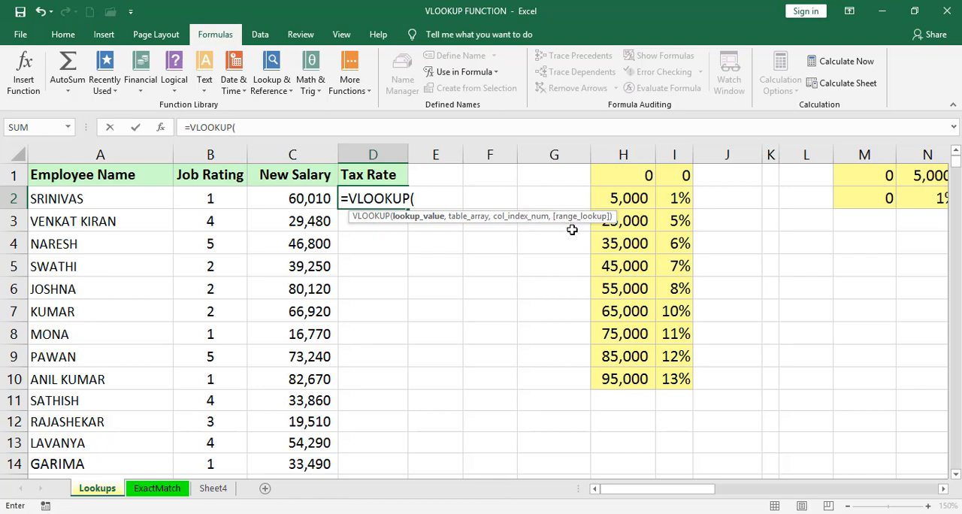
{"action": "mouse_move", "coordinate": [588, 230]}
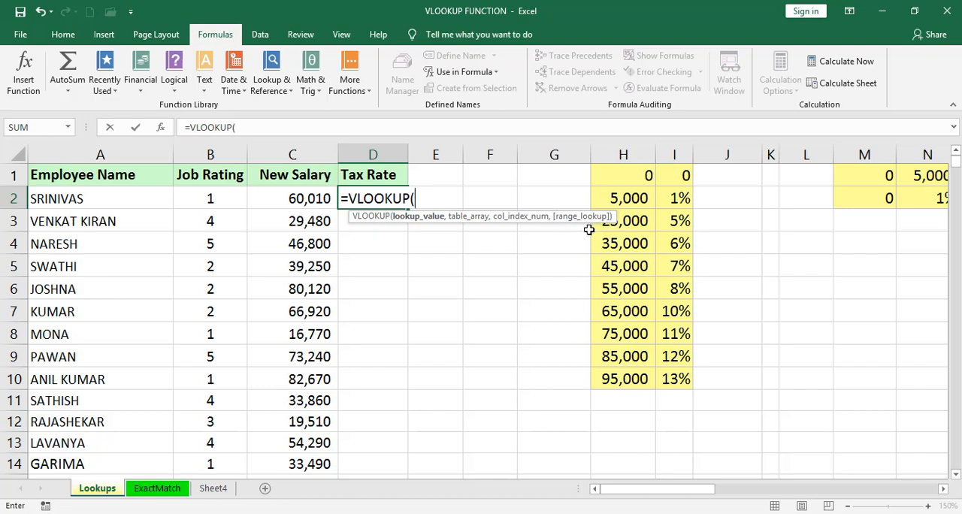
{"action": "mouse_move", "coordinate": [555, 252]}
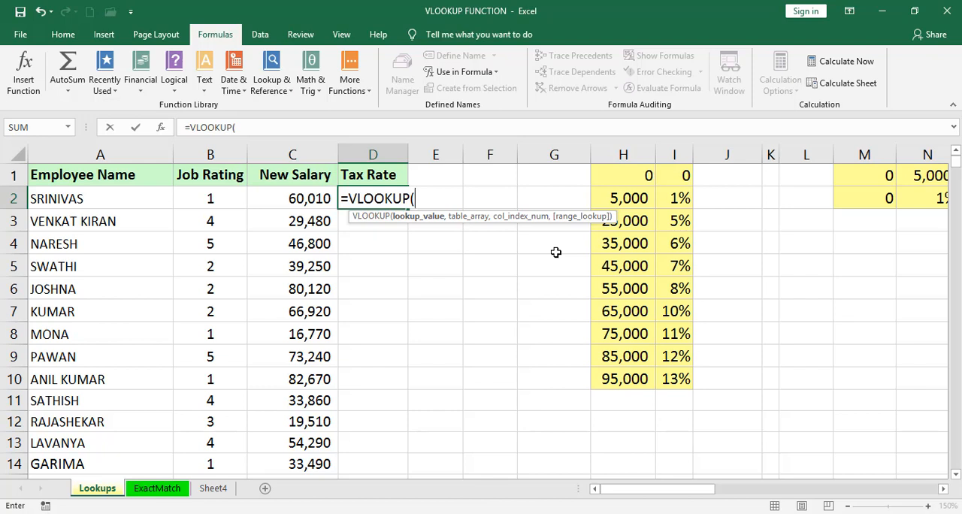
{"action": "mouse_move", "coordinate": [581, 216]}
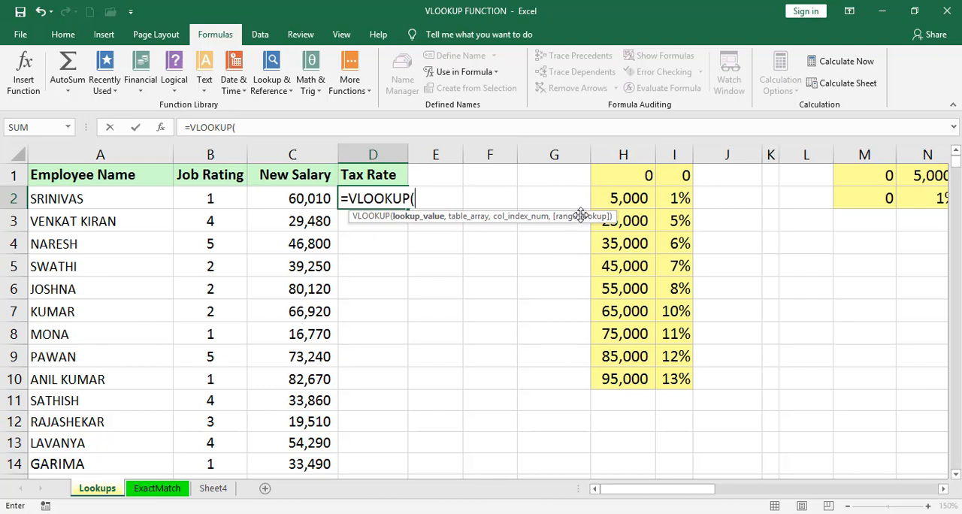
{"action": "mouse_move", "coordinate": [560, 235]}
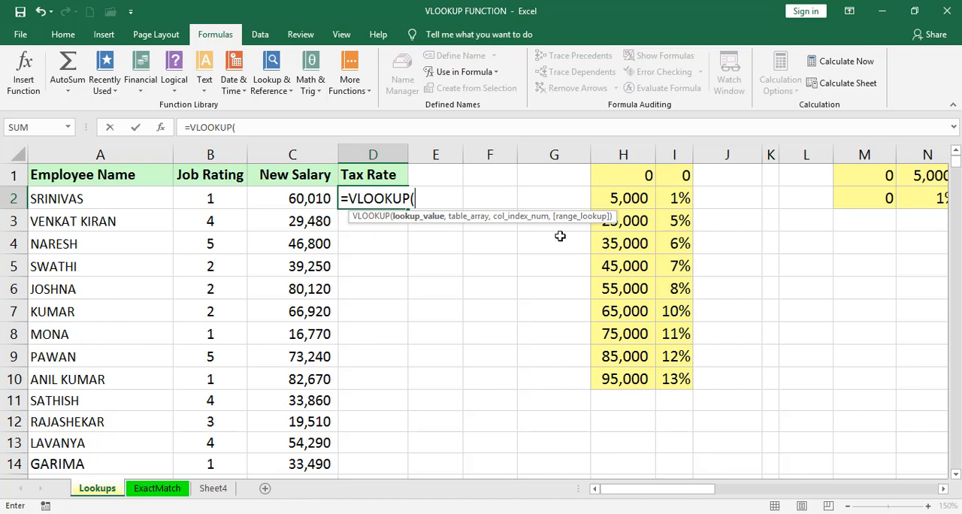
{"action": "left_click", "coordinate": [292, 197]}
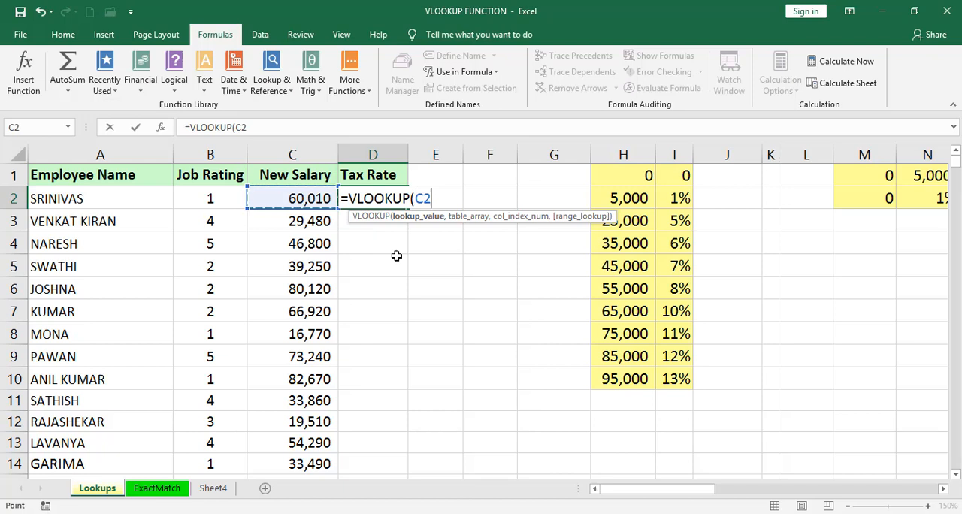
{"action": "type", "text": ","}
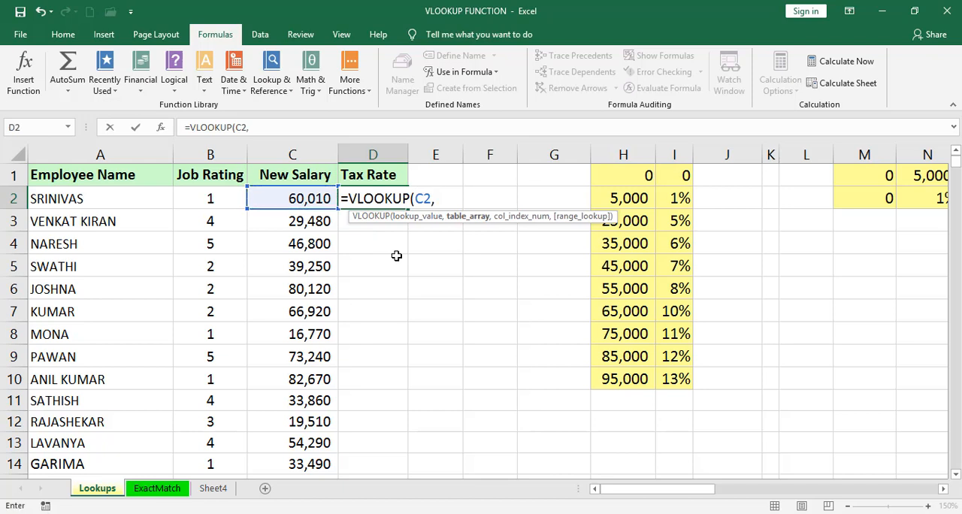
{"action": "left_click", "coordinate": [623, 175]}
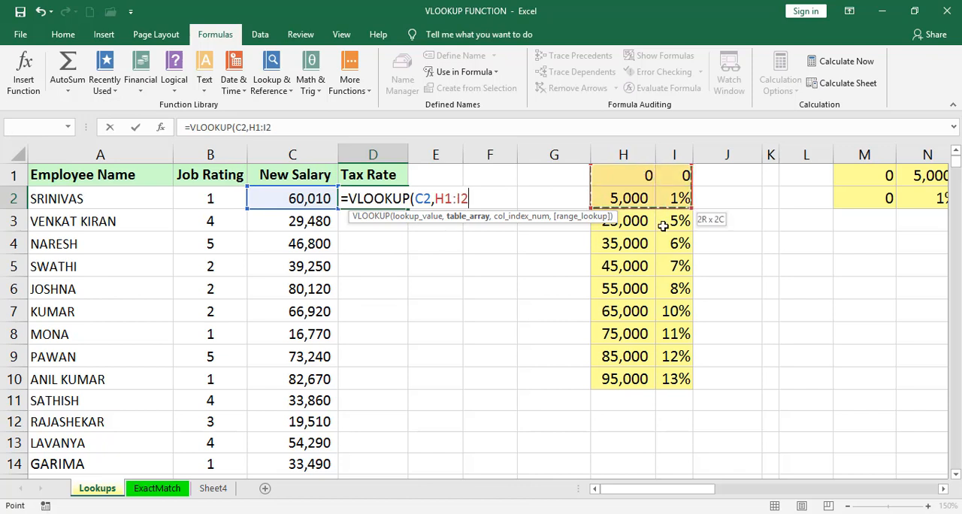
{"action": "left_click_drag", "start_coordinate": [674, 198], "coordinate": [674, 378]}
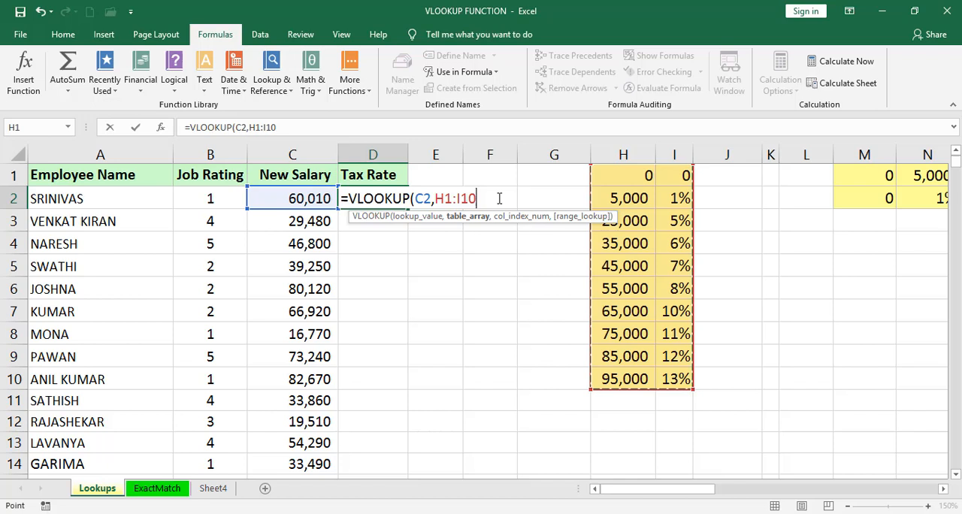
{"action": "type", "text": ","}
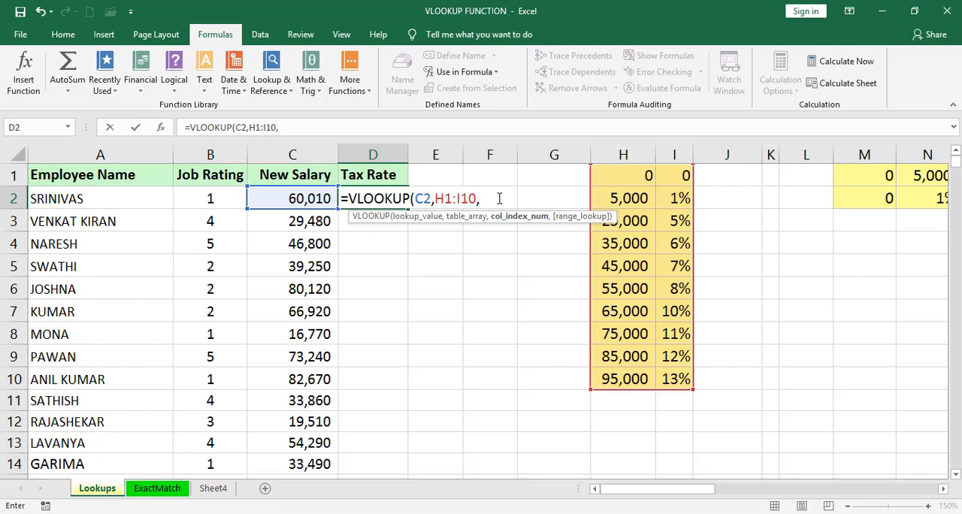
{"action": "mouse_move", "coordinate": [684, 231]}
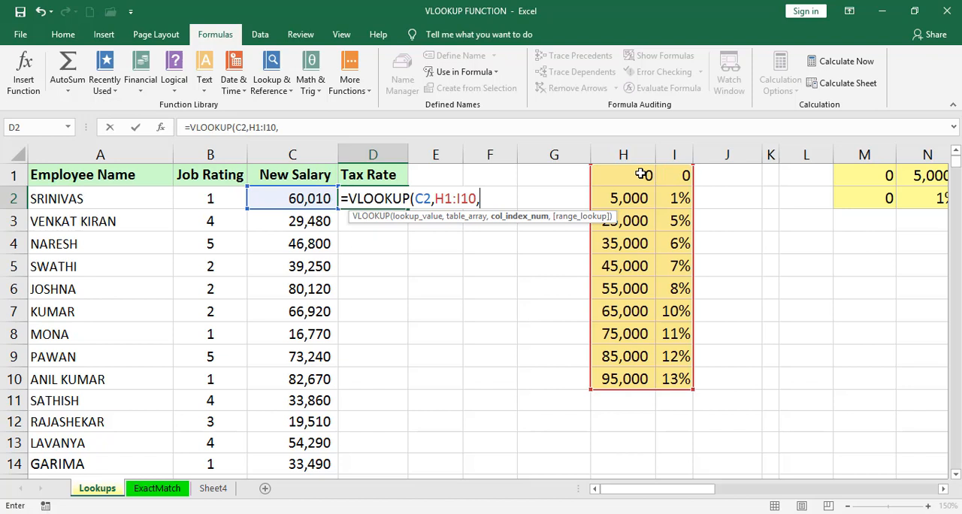
{"action": "mouse_move", "coordinate": [650, 174]}
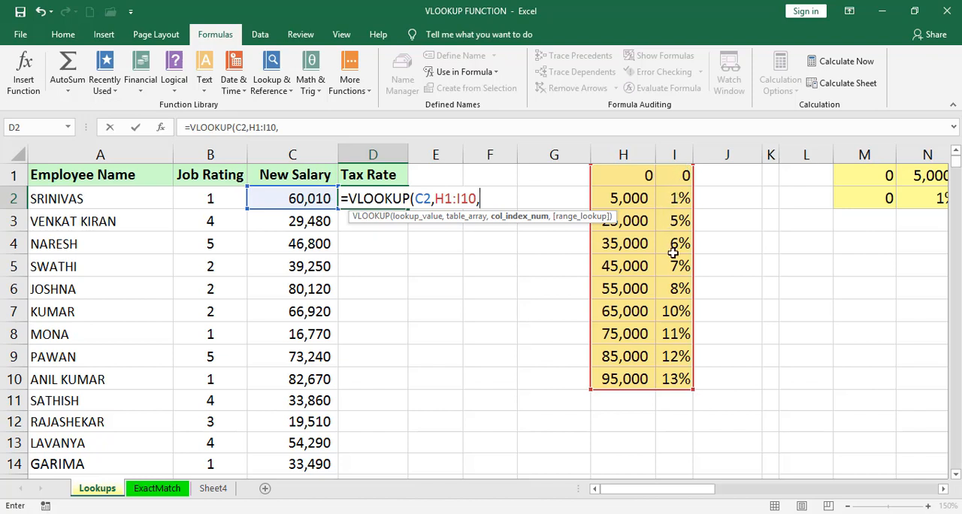
{"action": "mouse_move", "coordinate": [680, 195]}
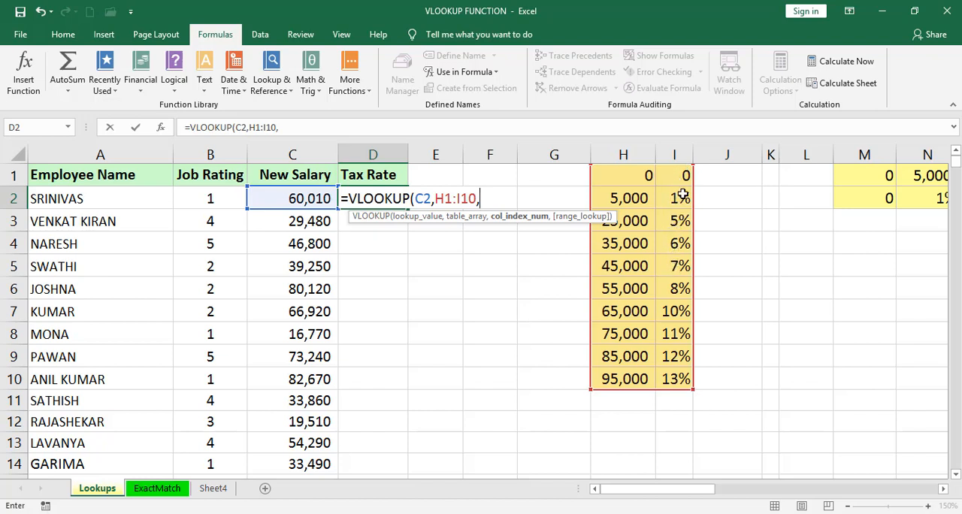
{"action": "mouse_move", "coordinate": [680, 258]}
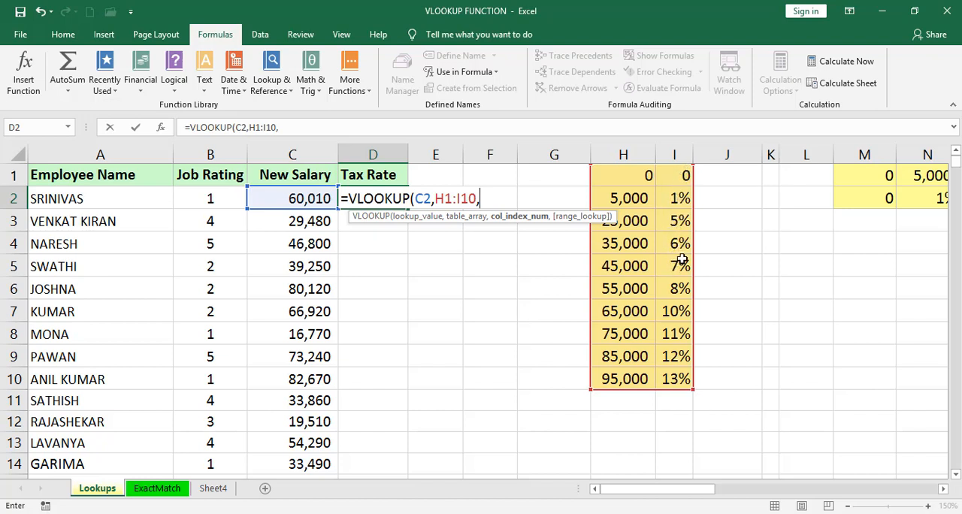
{"action": "mouse_move", "coordinate": [685, 175]}
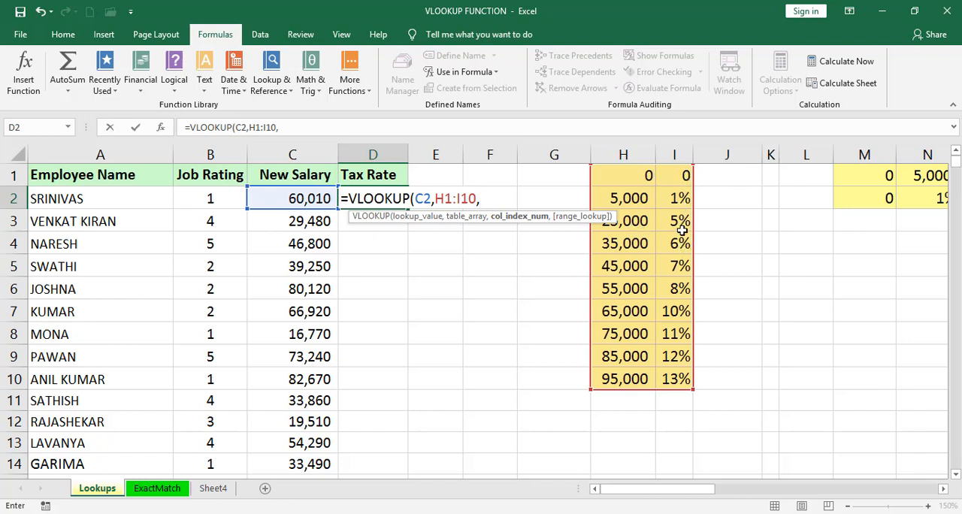
Enter 2 as the column index so the lookup returns tax rates.
{"action": "type", "text": "2"}
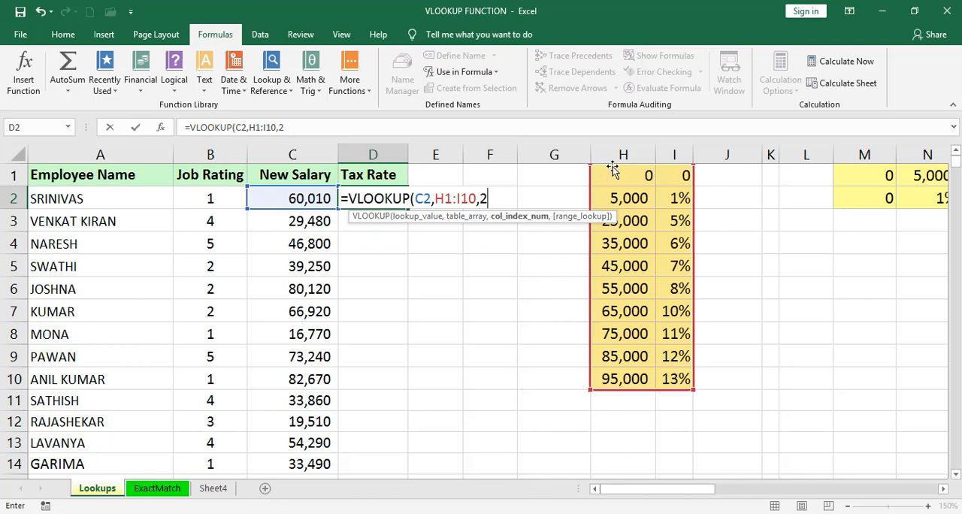
{"action": "mouse_move", "coordinate": [683, 371]}
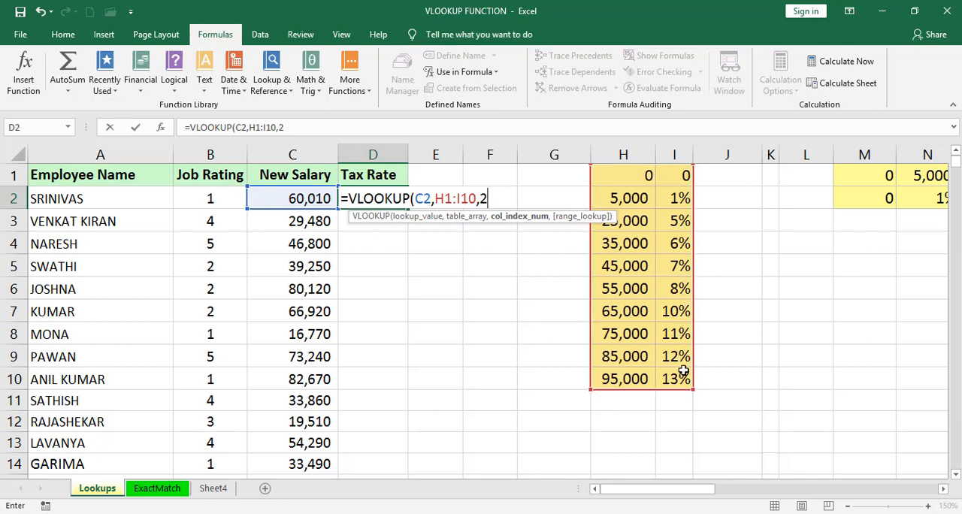
{"action": "mouse_move", "coordinate": [679, 265]}
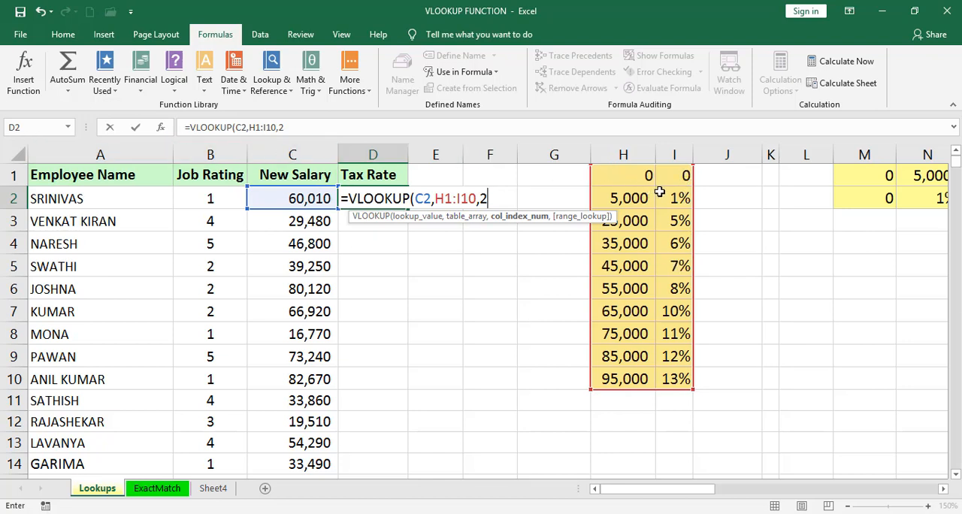
{"action": "mouse_move", "coordinate": [697, 195]}
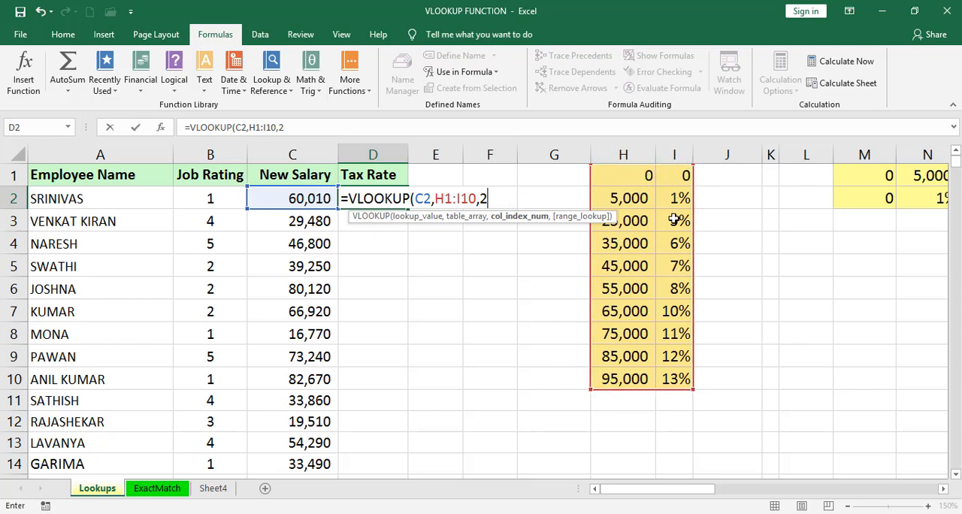
{"action": "mouse_move", "coordinate": [782, 217]}
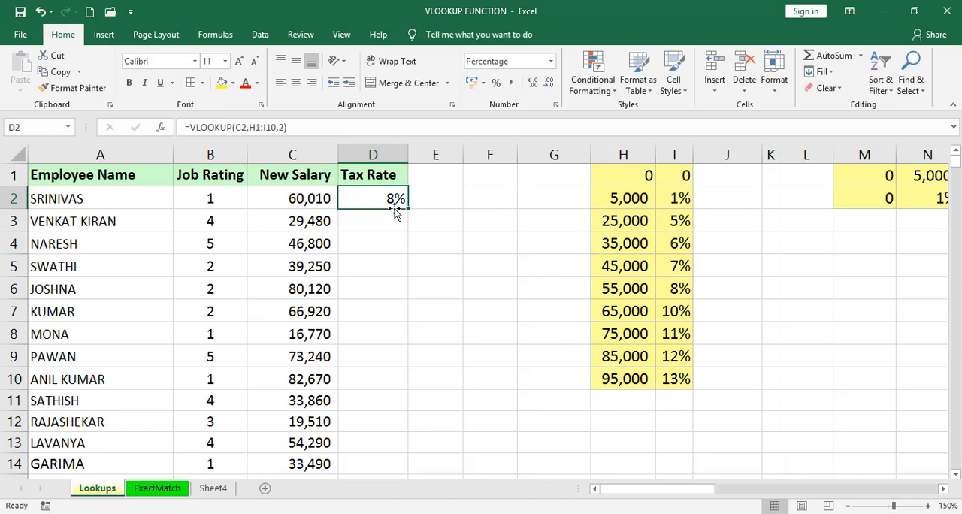
Fill D2's tax-rate formula down column D and inspect row 8's shifted range.
{"action": "left_click", "coordinate": [293, 198]}
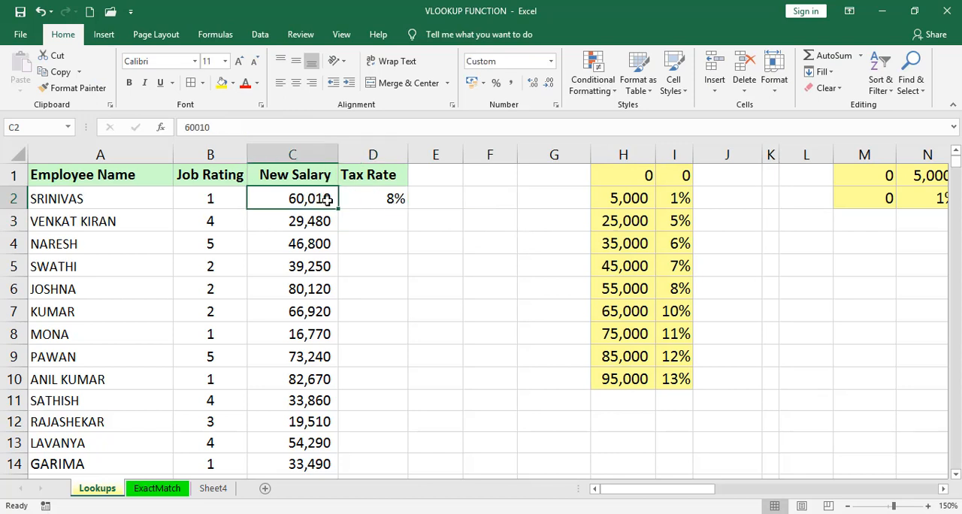
{"action": "left_click_drag", "start_coordinate": [623, 288], "coordinate": [623, 311]}
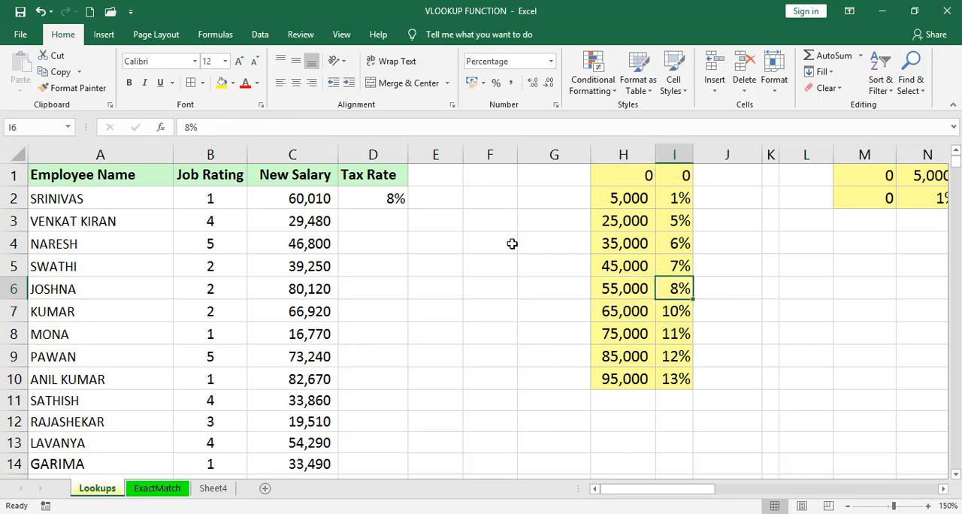
{"action": "left_click_drag", "start_coordinate": [396, 208], "coordinate": [396, 463]}
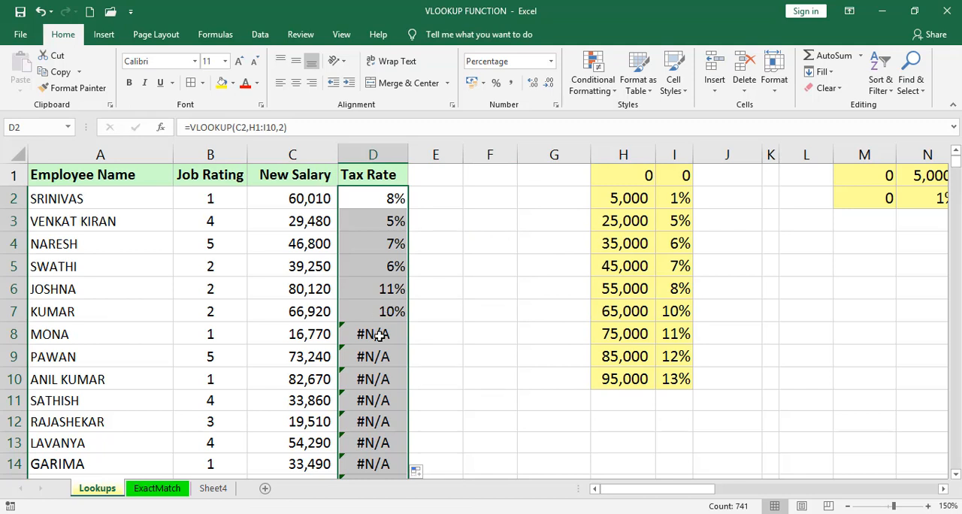
{"action": "left_click", "coordinate": [372, 356]}
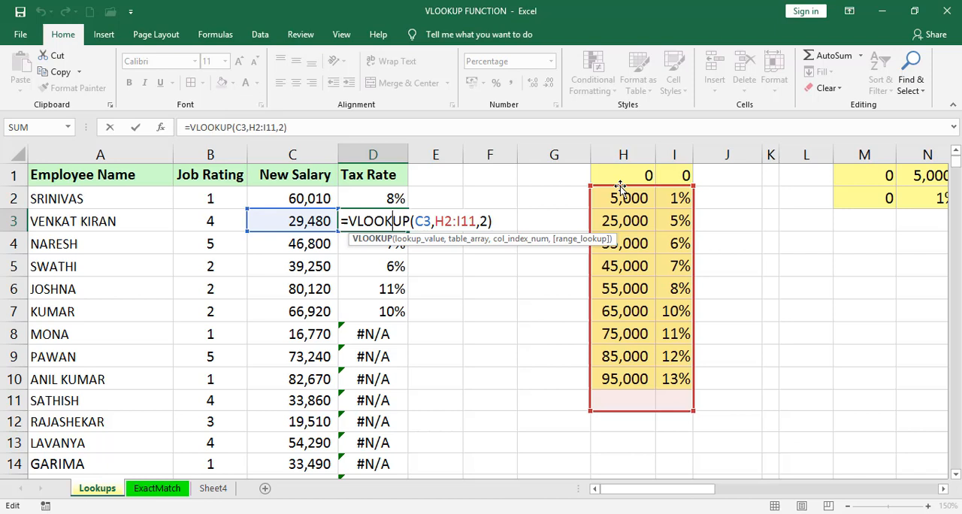
{"action": "mouse_move", "coordinate": [534, 211]}
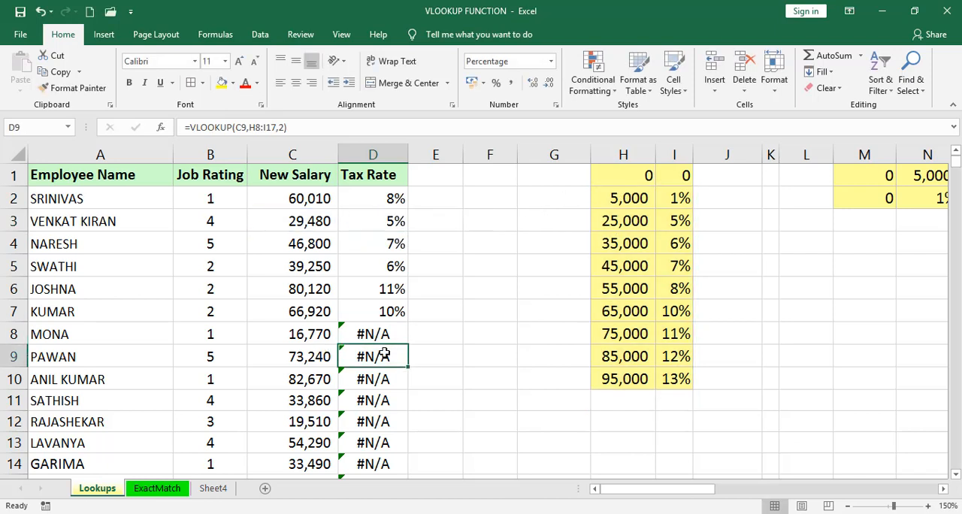
{"action": "double_click", "coordinate": [372, 356]}
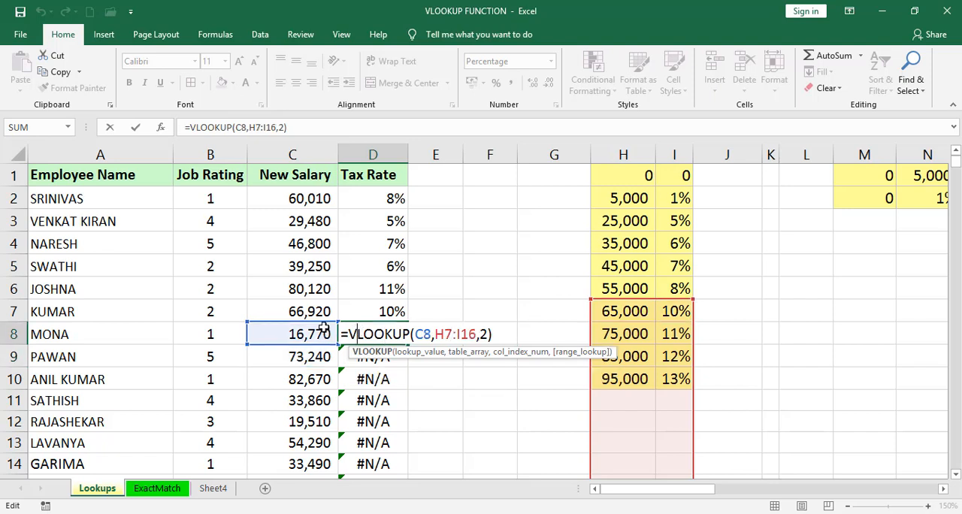
{"action": "mouse_move", "coordinate": [308, 334]}
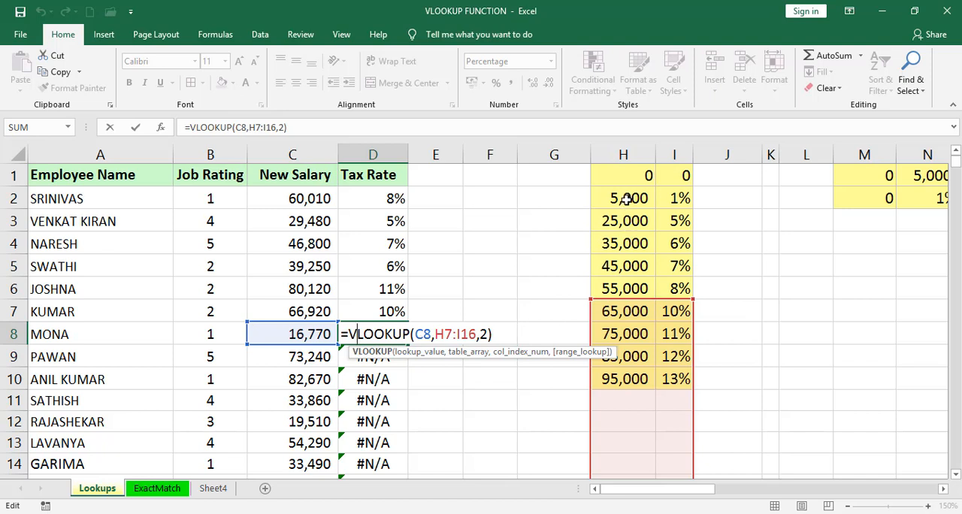
{"action": "mouse_move", "coordinate": [575, 311]}
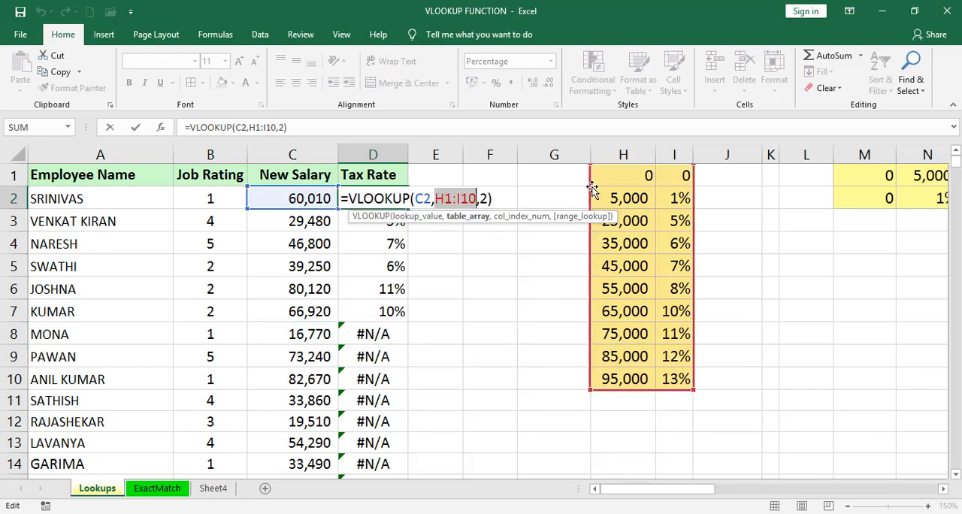
Make the rate-table reference absolute with F4 and check row 12's formula.
{"action": "key", "text": "f4"}
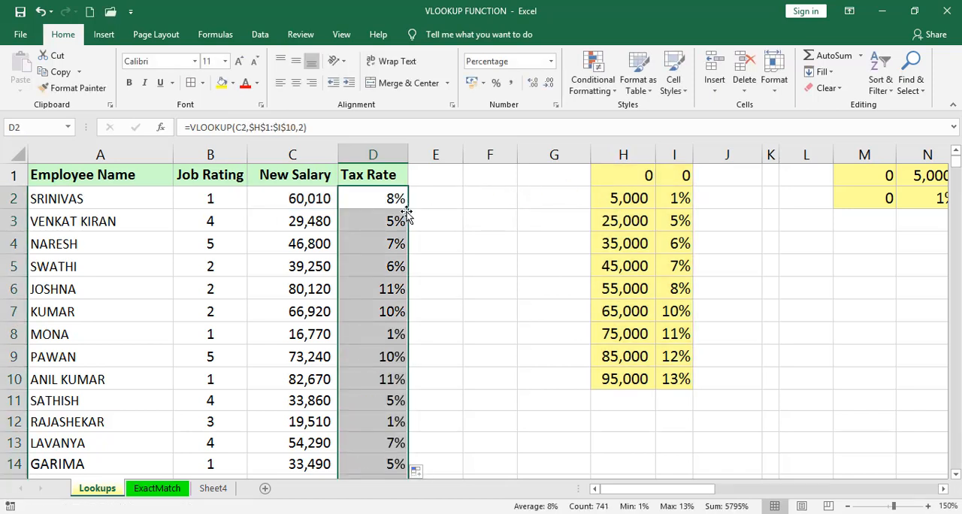
{"action": "mouse_move", "coordinate": [377, 421]}
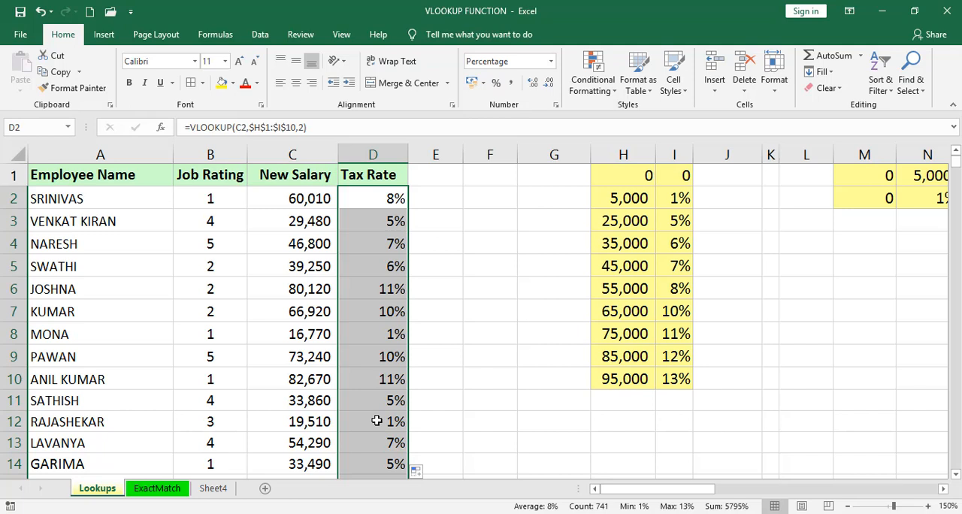
{"action": "double_click", "coordinate": [372, 421]}
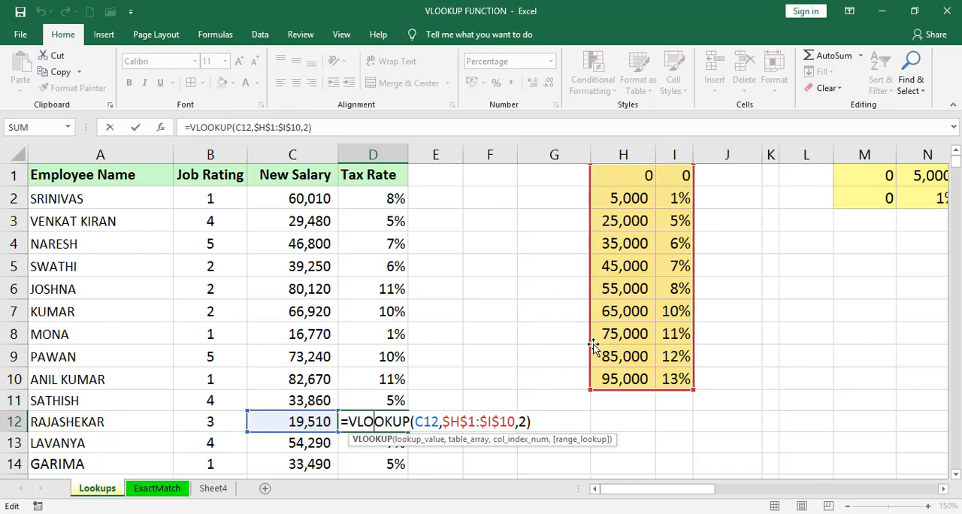
{"action": "key", "text": "enter"}
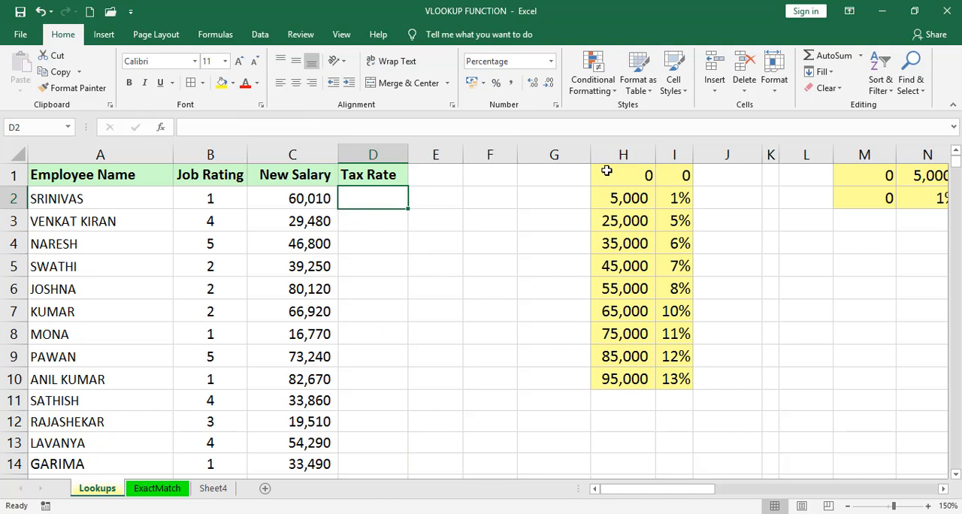
Rebuild D2 as =VLOOKUP(C2,$H$1:$I$10,2) and fill it down the Tax Rate column.
{"action": "type", "text": "=VLOOKUP("}
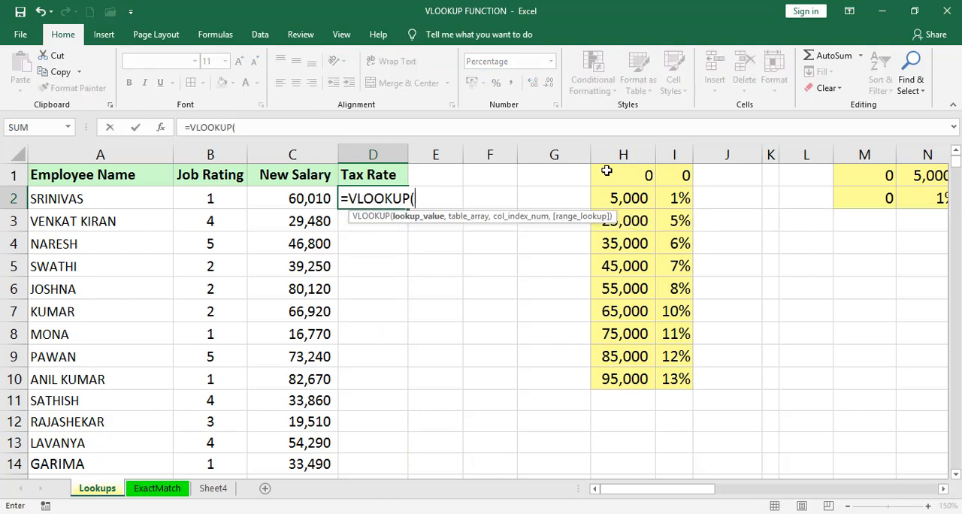
{"action": "left_click", "coordinate": [292, 197]}
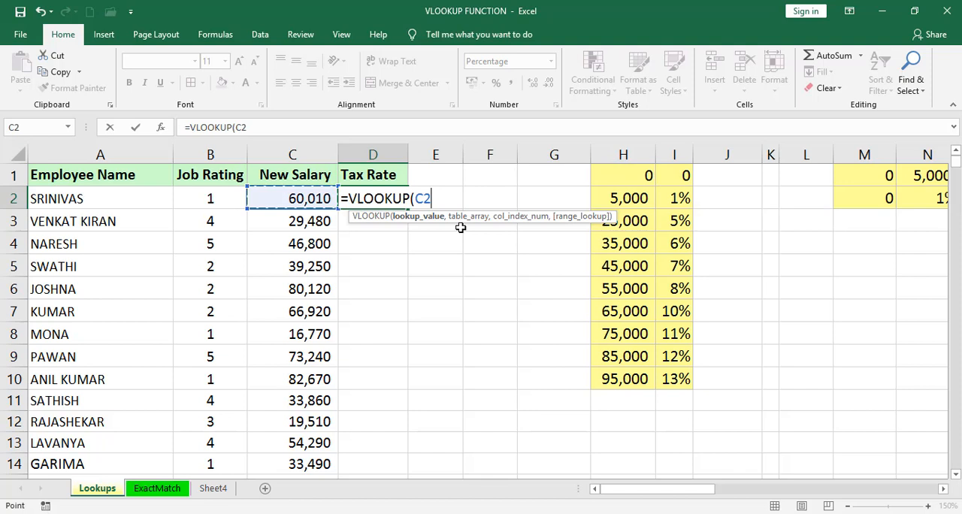
{"action": "type", "text": ","}
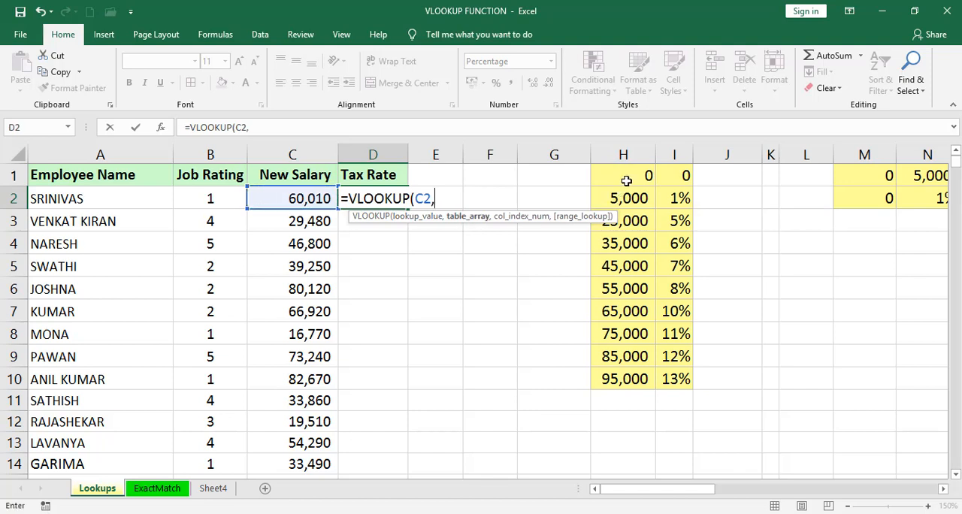
{"action": "left_click_drag", "start_coordinate": [623, 174], "coordinate": [674, 379]}
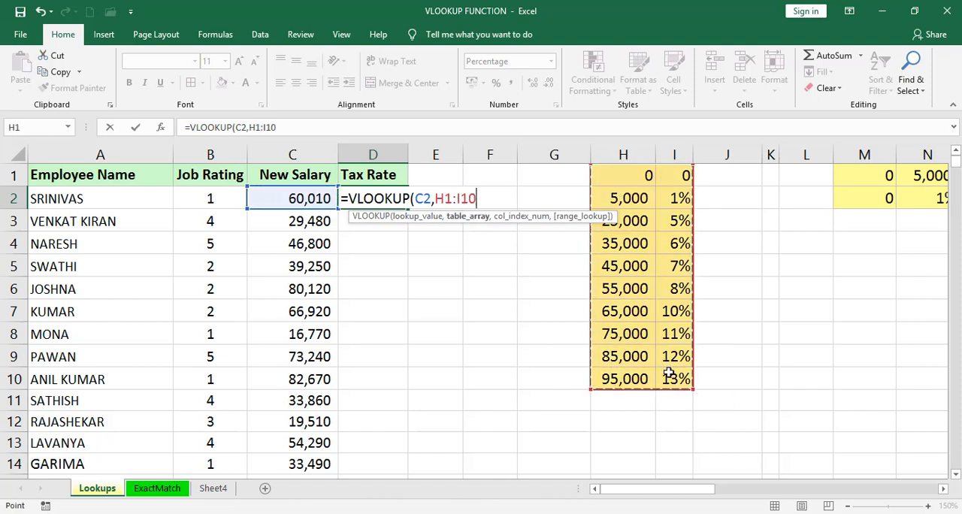
{"action": "key", "text": "f4"}
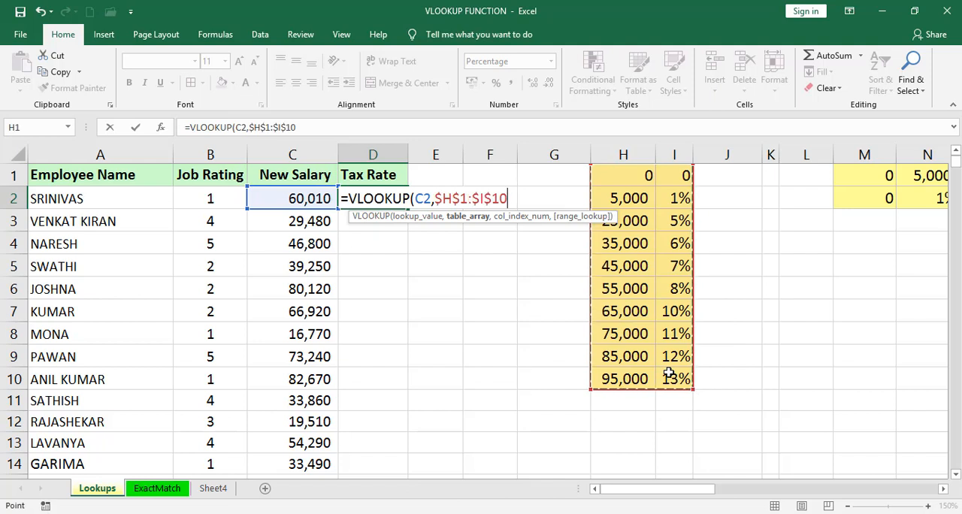
{"action": "type", "text": ","}
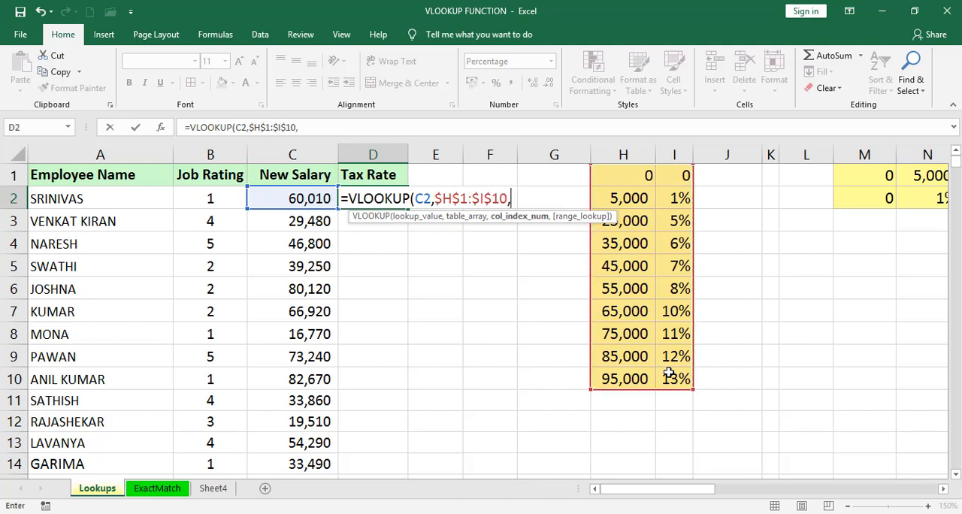
{"action": "type", "text": "2)"}
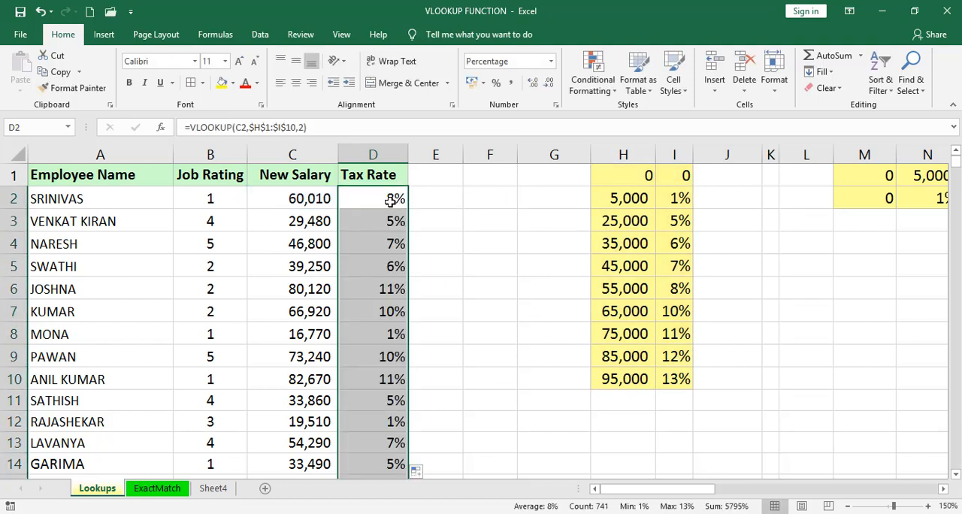
{"action": "double_click", "coordinate": [372, 198]}
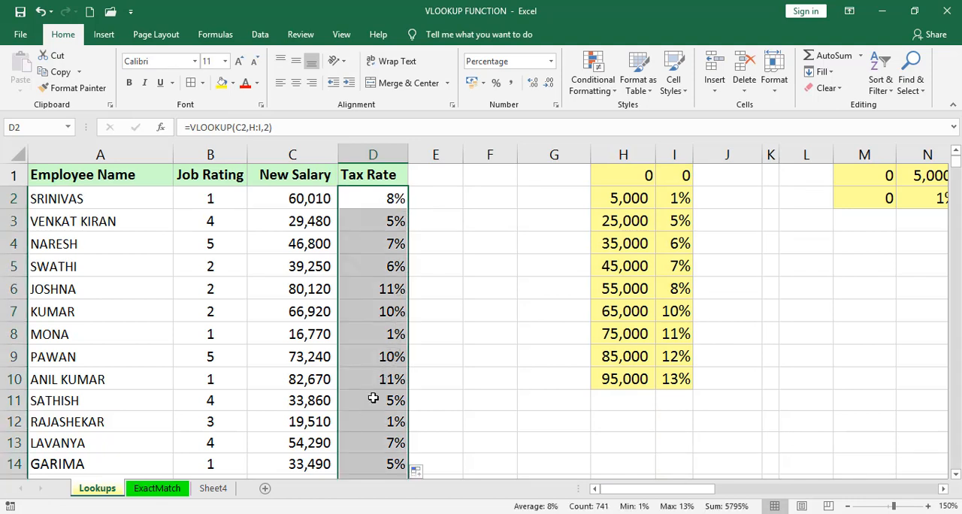
Confirm row 11's formula uses columns H:I, then switch to the ExactMatch sheet.
{"action": "double_click", "coordinate": [373, 399]}
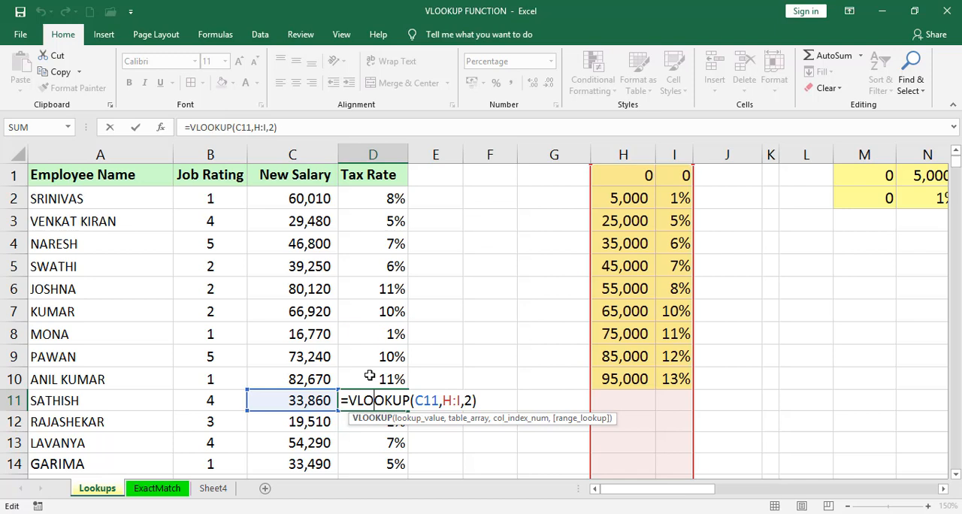
{"action": "mouse_move", "coordinate": [626, 166]}
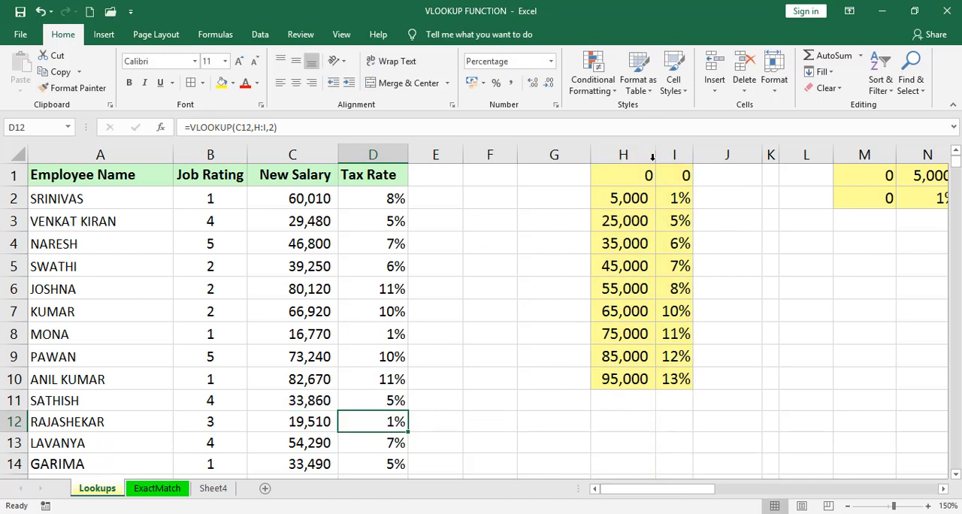
{"action": "mouse_move", "coordinate": [657, 417]}
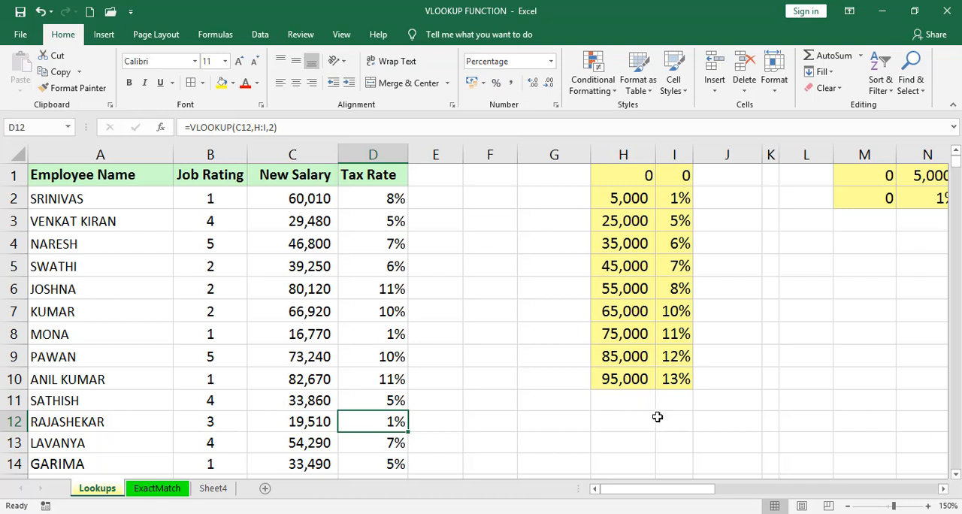
{"action": "mouse_move", "coordinate": [644, 435]}
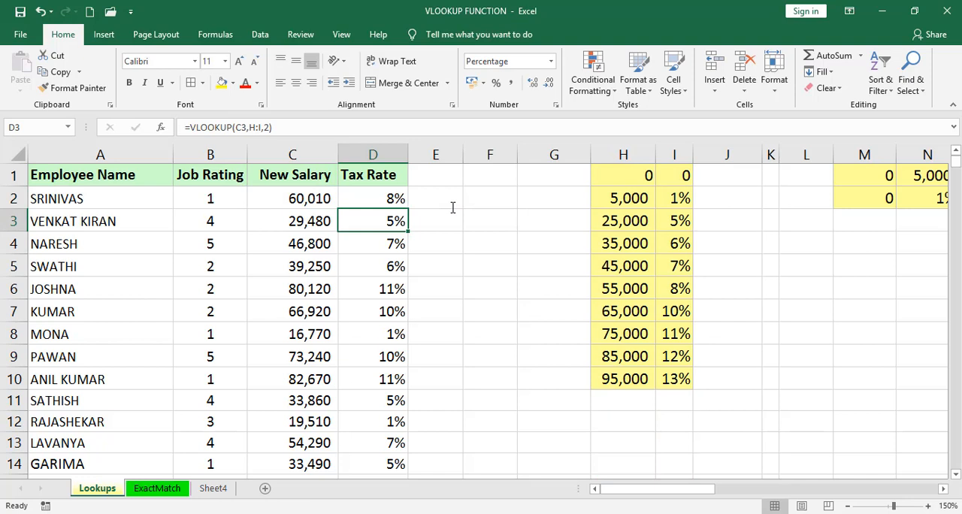
{"action": "mouse_move", "coordinate": [451, 207]}
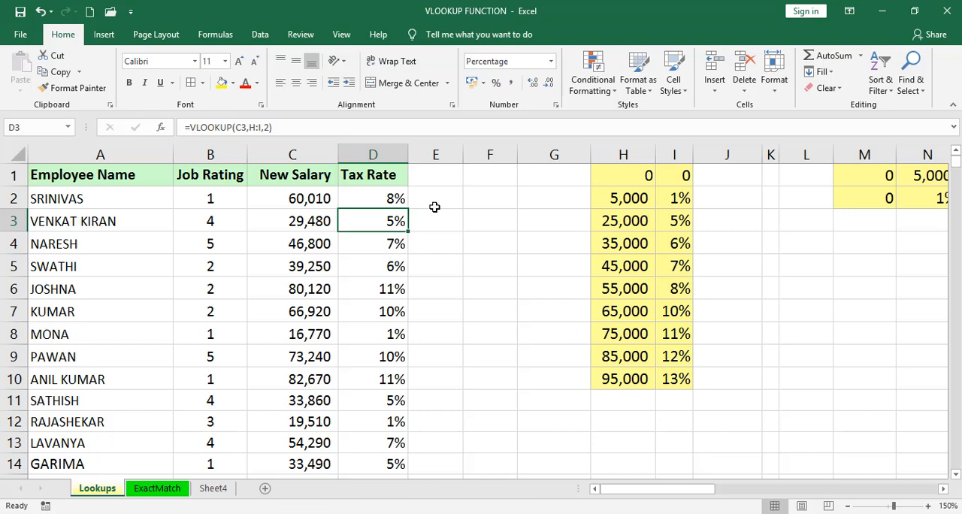
{"action": "left_click", "coordinate": [156, 488]}
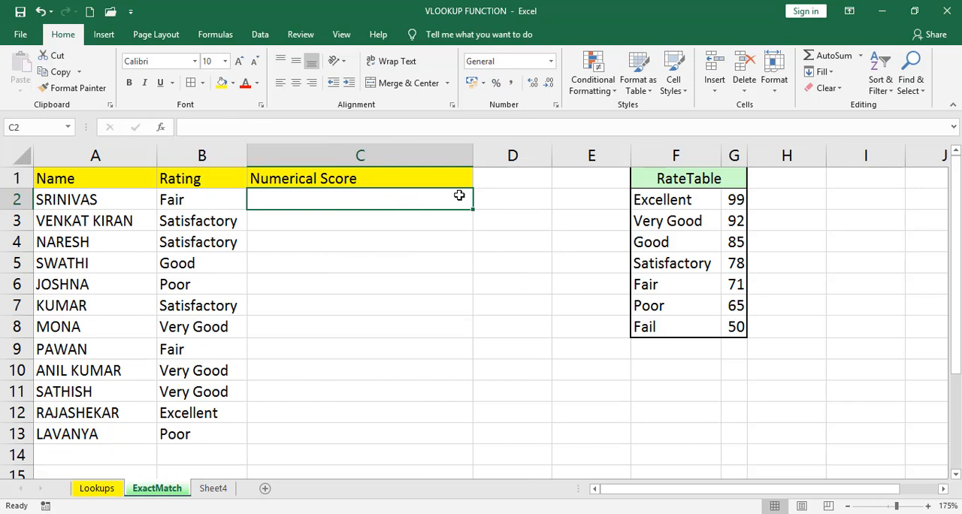
{"action": "mouse_move", "coordinate": [692, 221]}
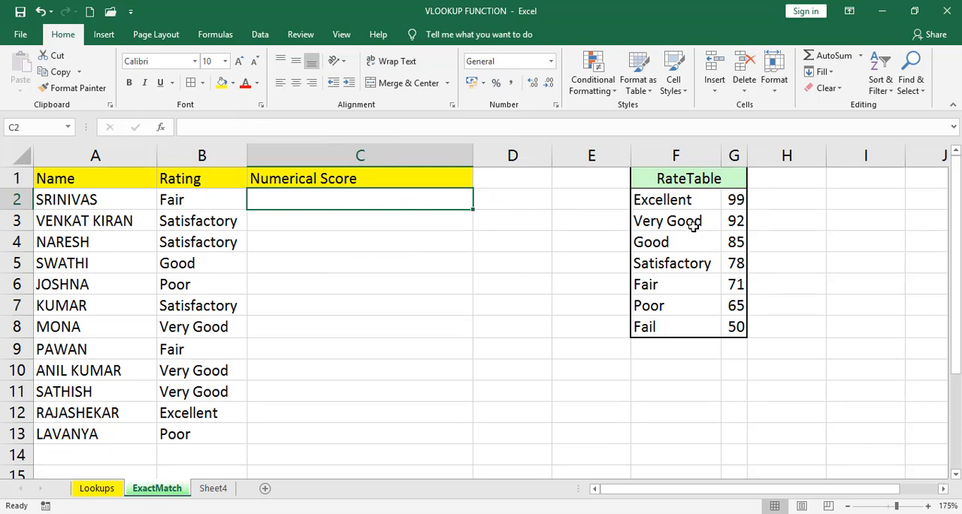
Review RateTable entries Excellent, Very Good and Satisfactory, then type =VLO in C2.
{"action": "left_click", "coordinate": [661, 199]}
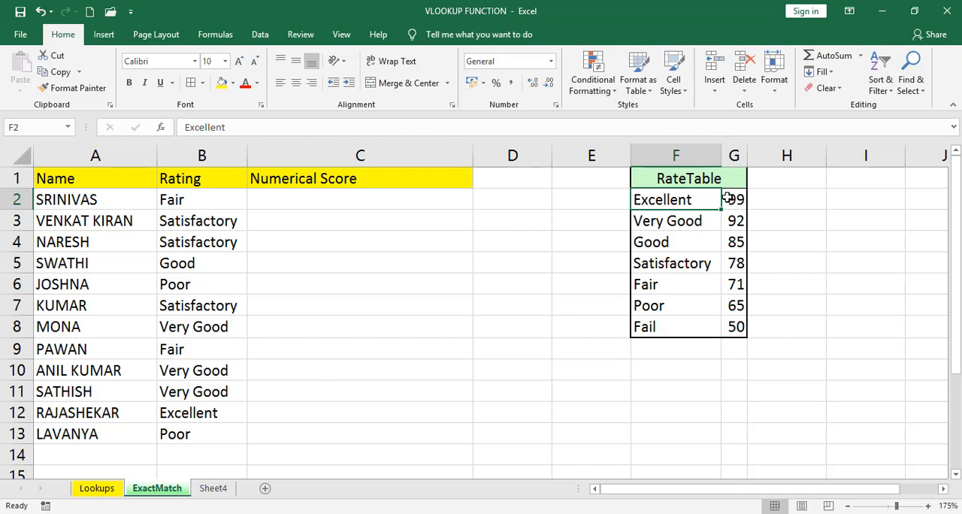
{"action": "left_click", "coordinate": [668, 220]}
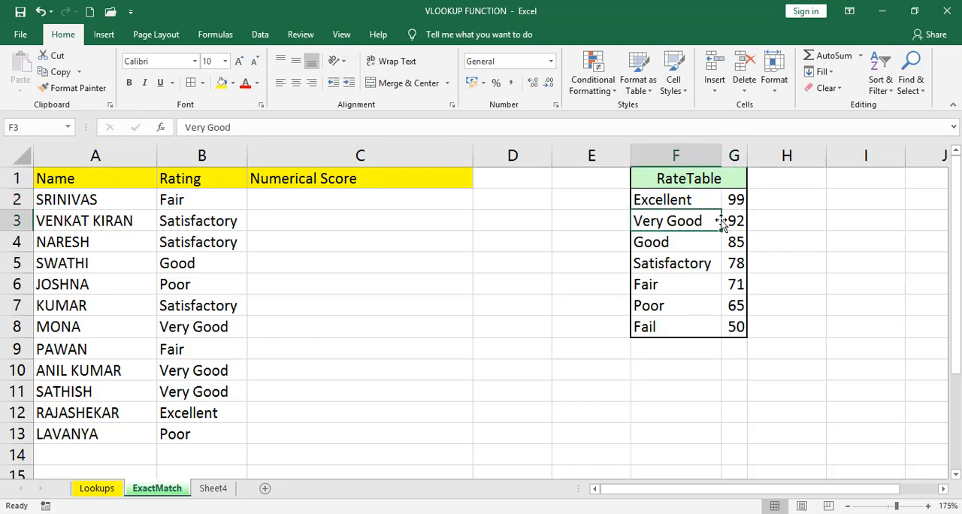
{"action": "left_click", "coordinate": [671, 263]}
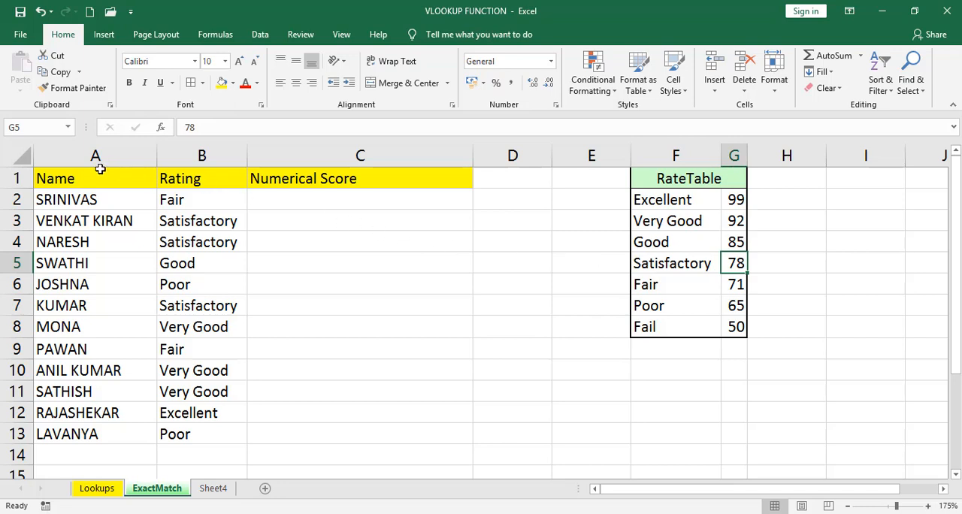
{"action": "left_click", "coordinate": [360, 199]}
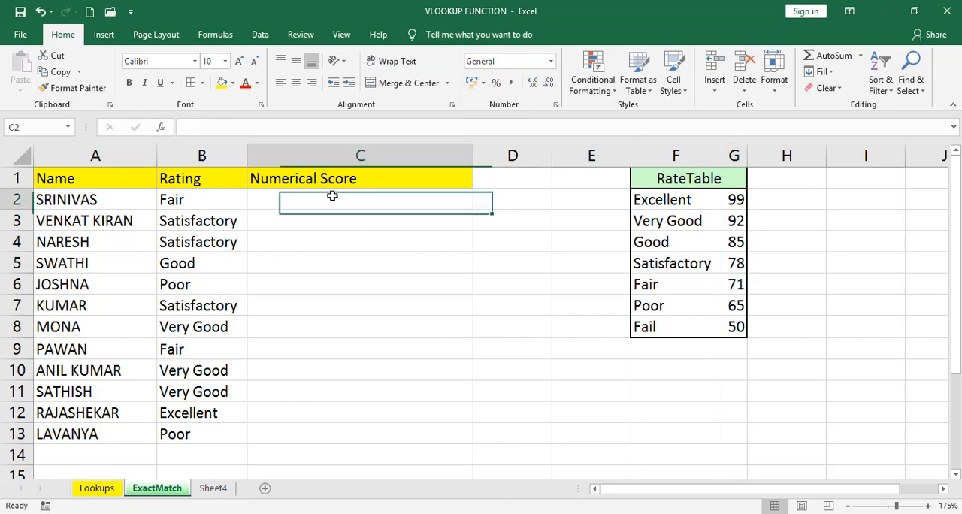
{"action": "left_click", "coordinate": [359, 199]}
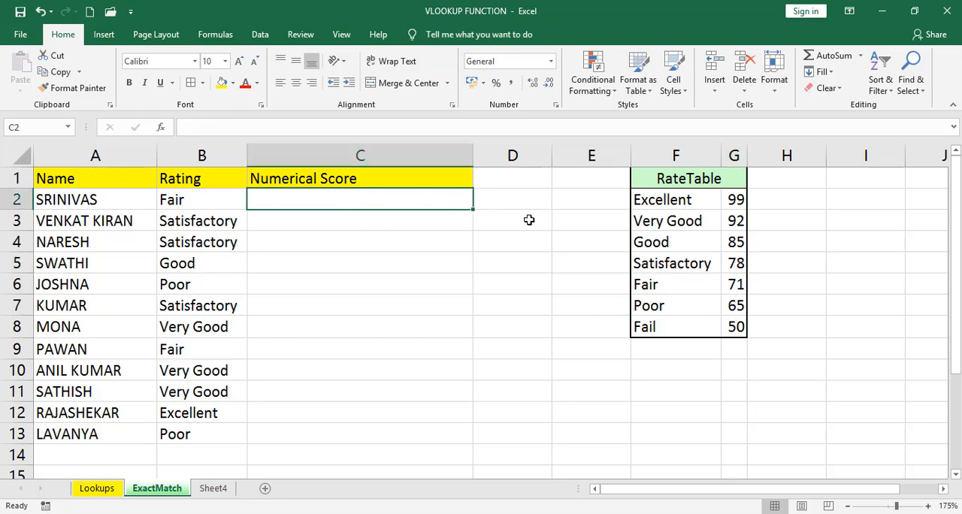
{"action": "type", "text": "=VLO"}
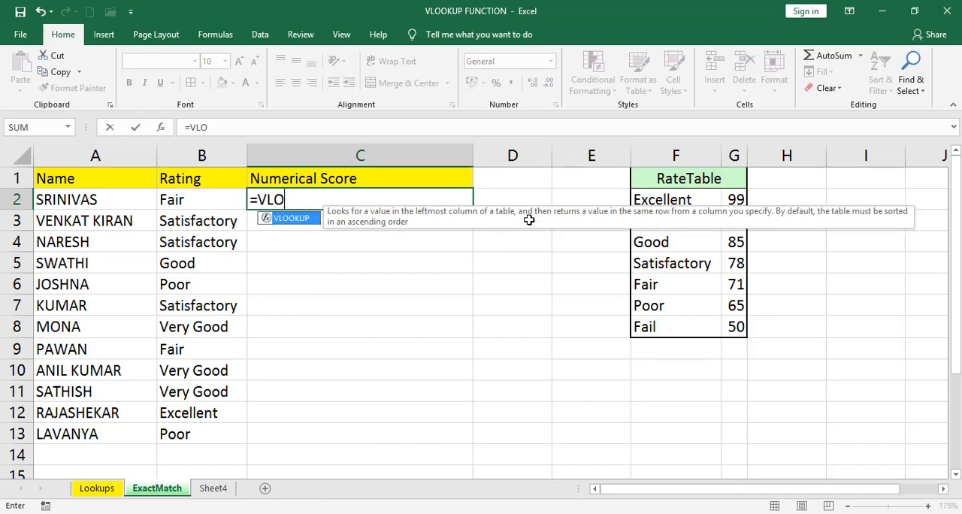
Complete C2's formula as =VLOOKUP(B2,F:G,2) and recheck SRINIVAS's Fair rating.
{"action": "left_click", "coordinate": [201, 199]}
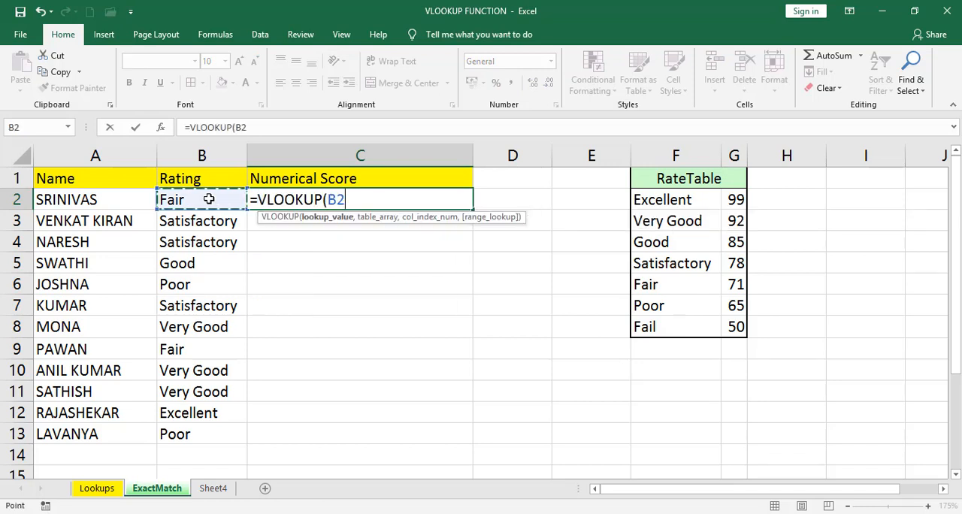
{"action": "type", "text": ",F:G"}
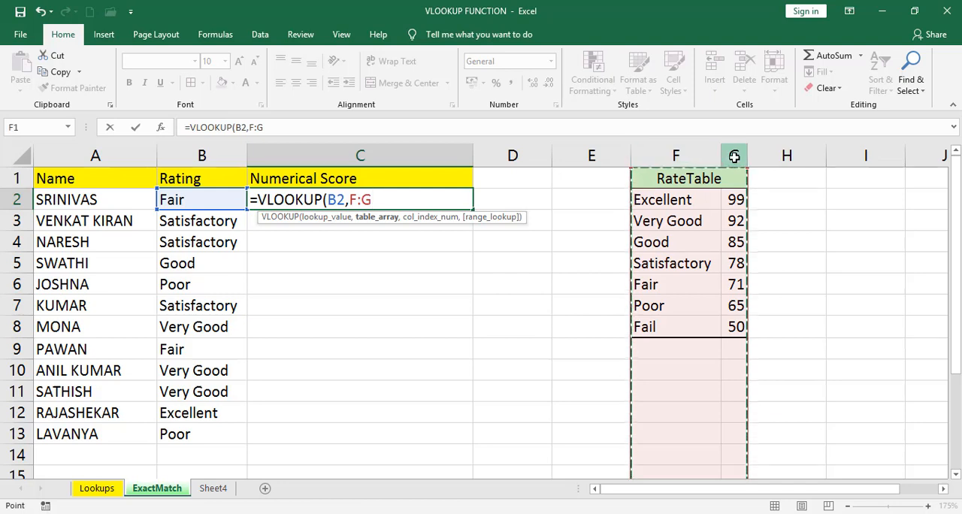
{"action": "type", "text": ","}
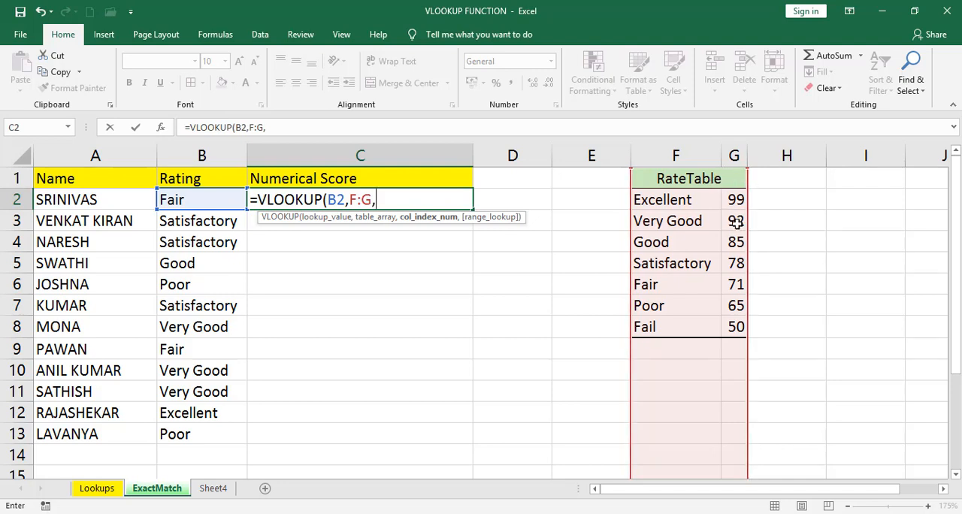
{"action": "type", "text": "2"}
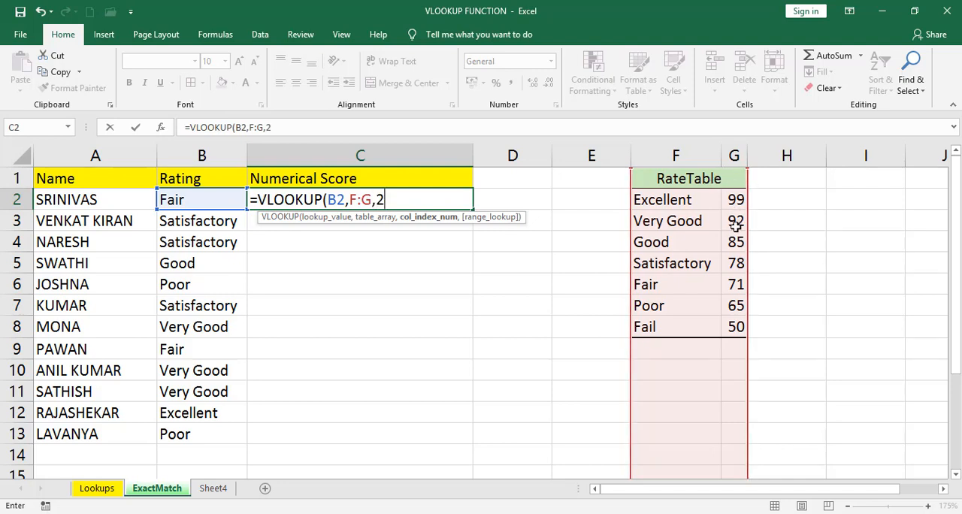
{"action": "type", "text": ")"}
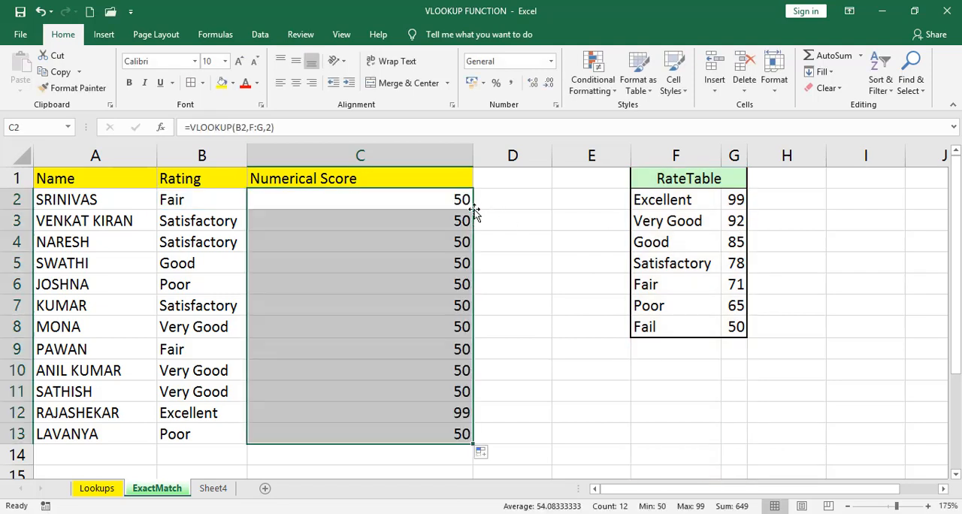
{"action": "mouse_move", "coordinate": [402, 311]}
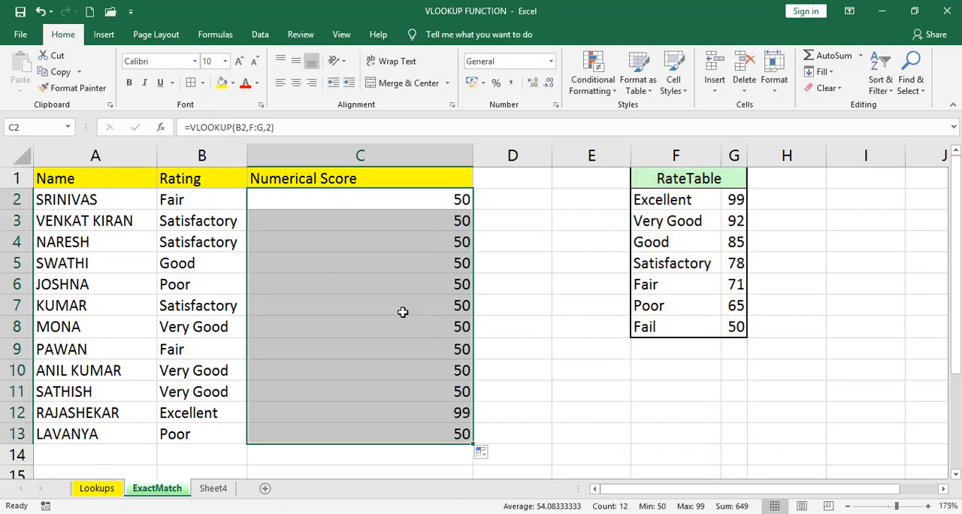
{"action": "left_click", "coordinate": [202, 199]}
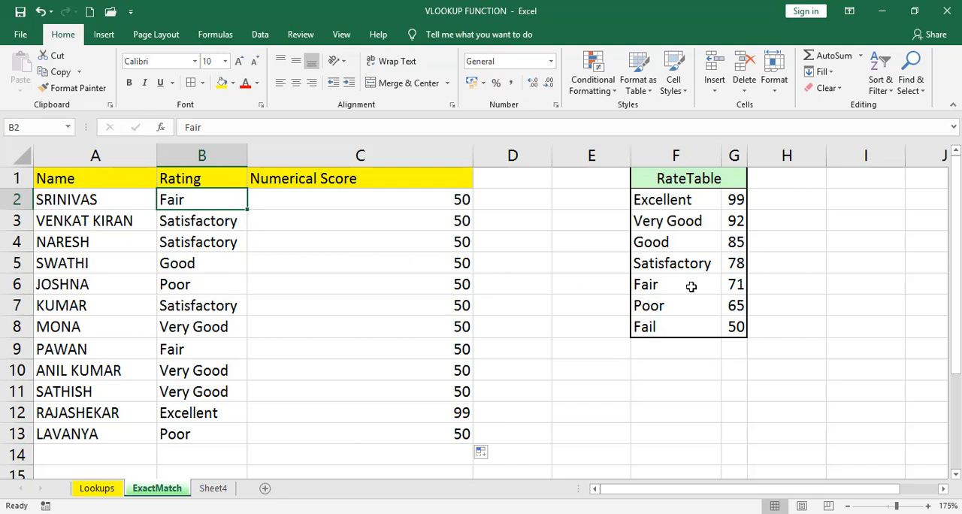
{"action": "mouse_move", "coordinate": [595, 256]}
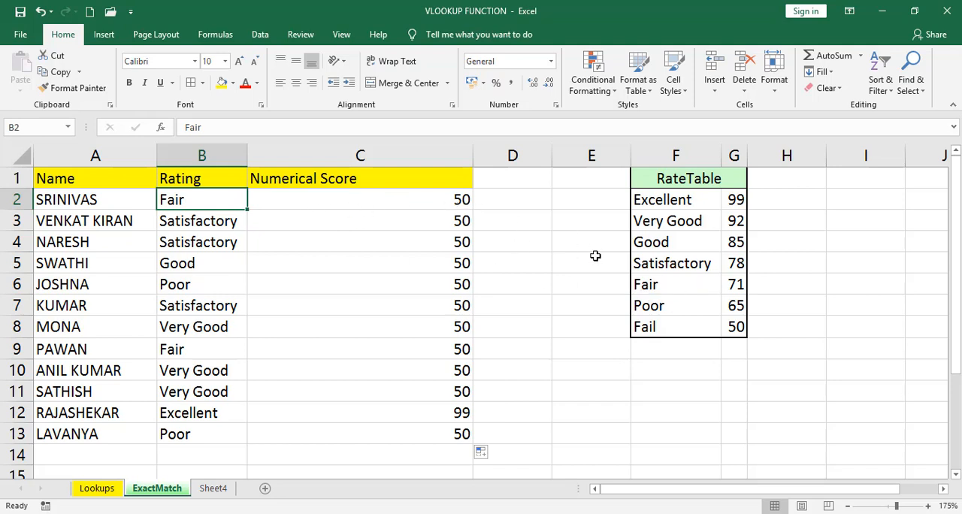
{"action": "mouse_move", "coordinate": [444, 220]}
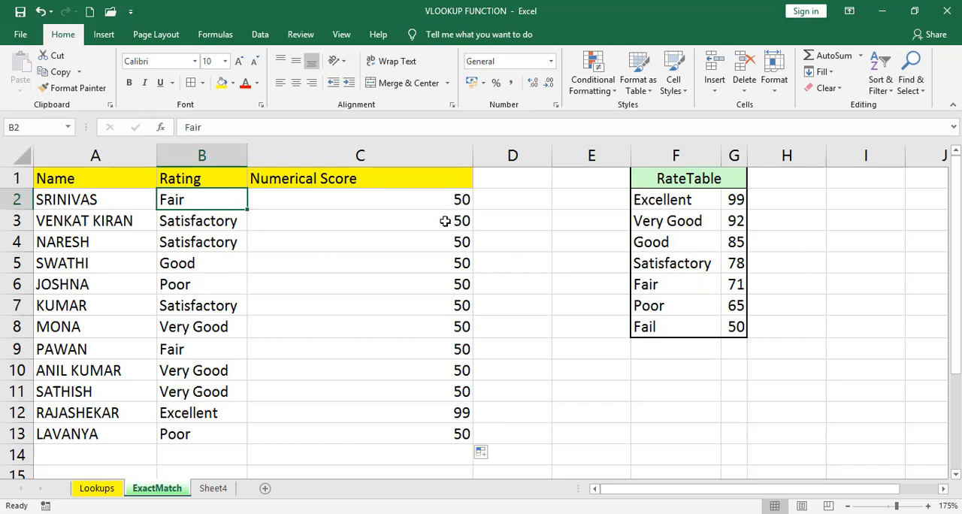
{"action": "mouse_move", "coordinate": [434, 209]}
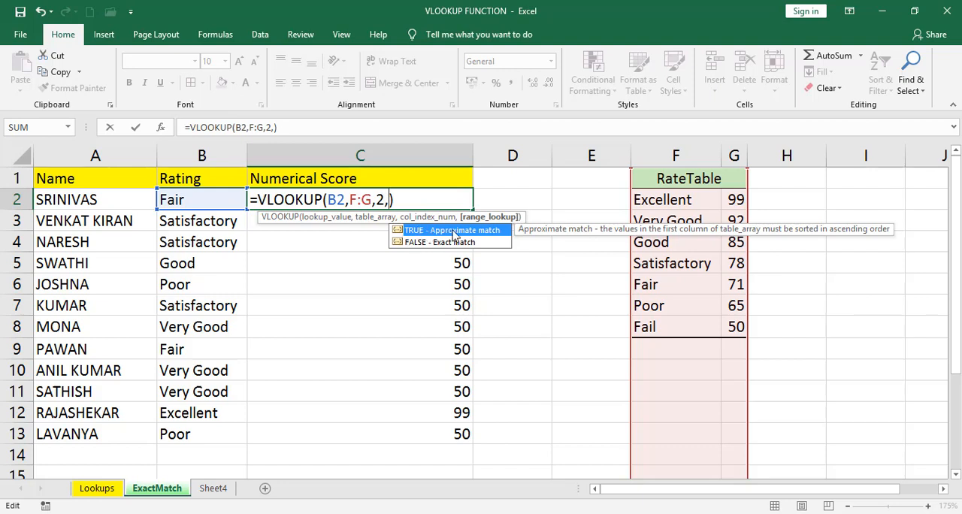
{"action": "mouse_move", "coordinate": [450, 244]}
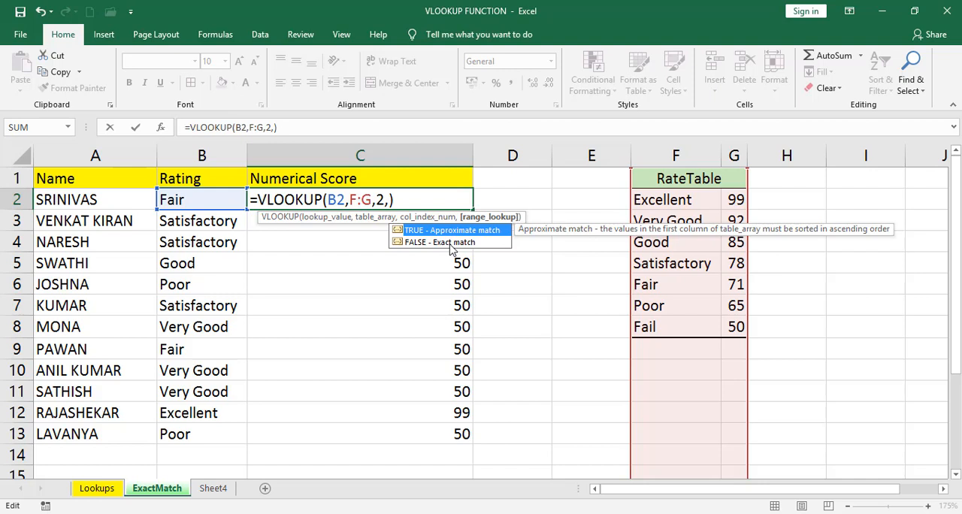
{"action": "mouse_move", "coordinate": [491, 206]}
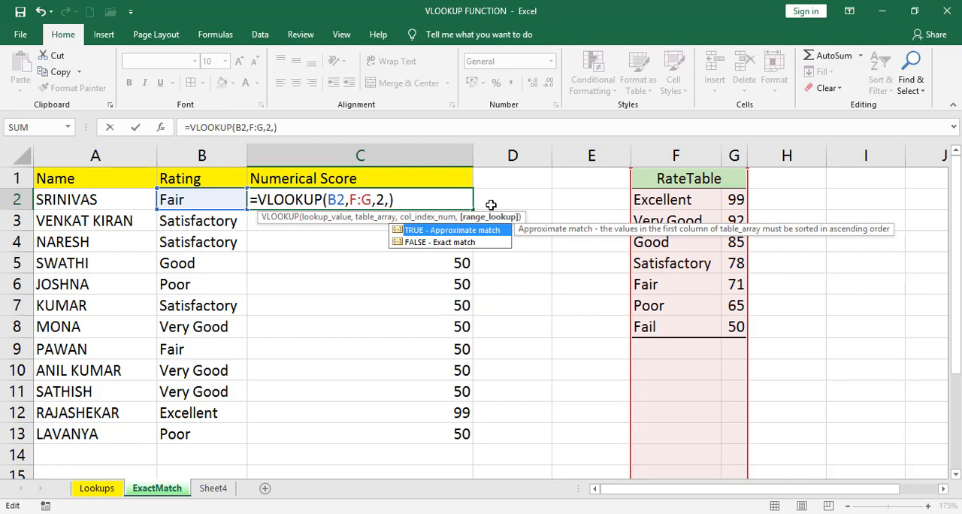
Add the exact-match argument 0 to SRINIVAS's VLOOKUP so Fair returns 71.
{"action": "type", "text": "0"}
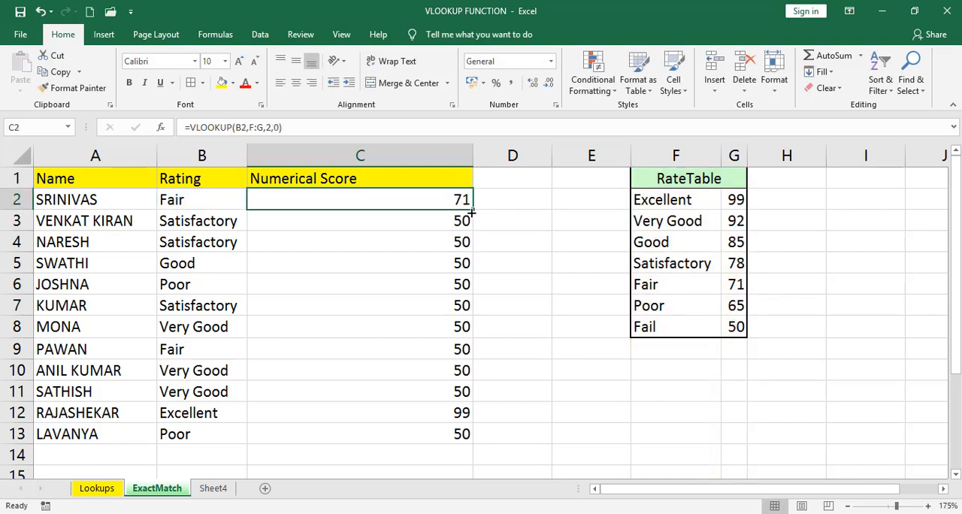
{"action": "left_click_drag", "start_coordinate": [462, 199], "coordinate": [462, 433]}
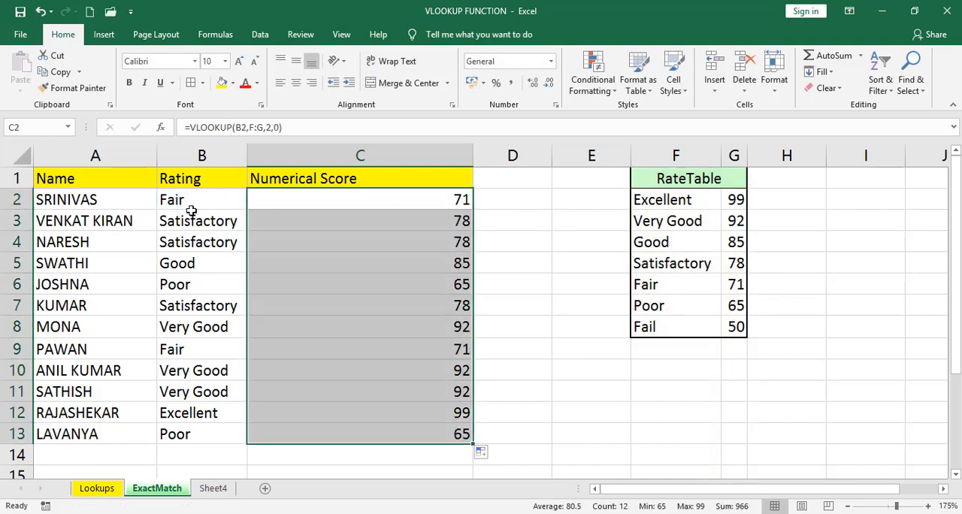
{"action": "left_click", "coordinate": [359, 199]}
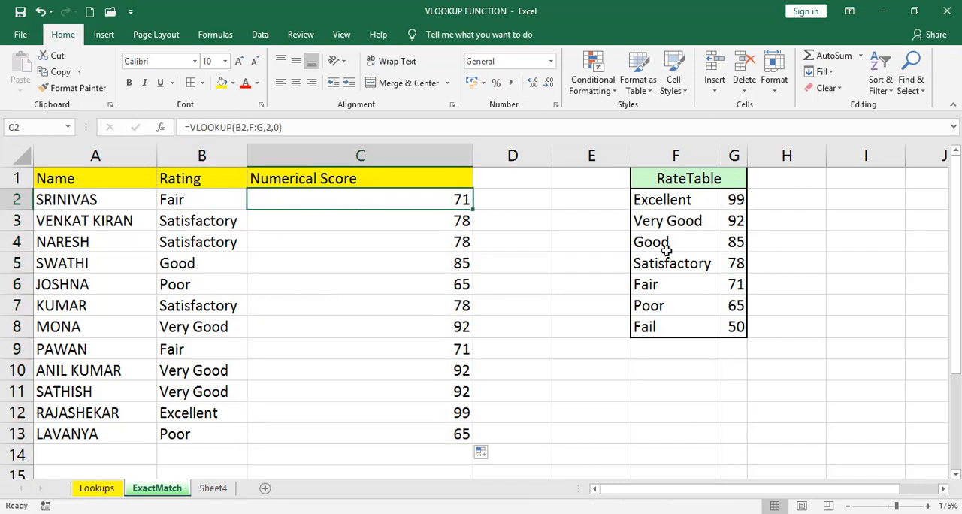
{"action": "left_click", "coordinate": [198, 220]}
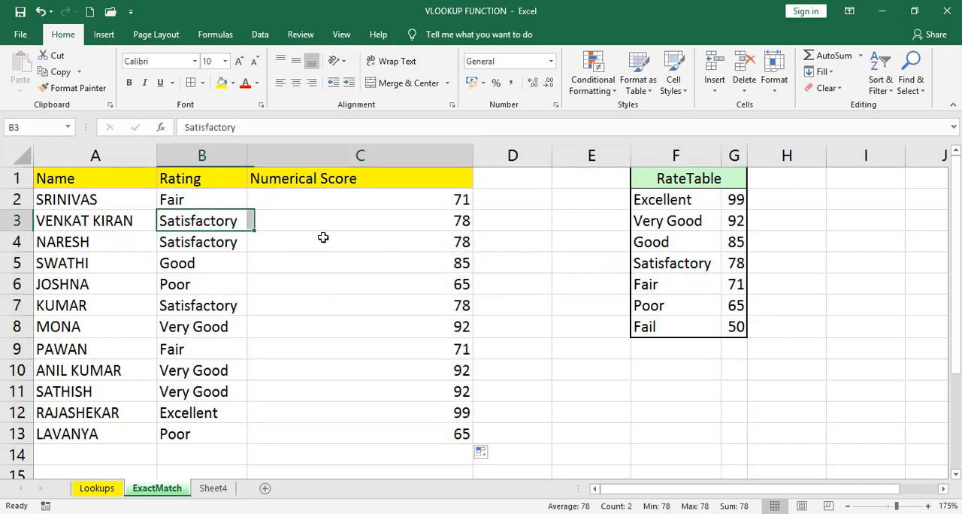
{"action": "left_click", "coordinate": [674, 263]}
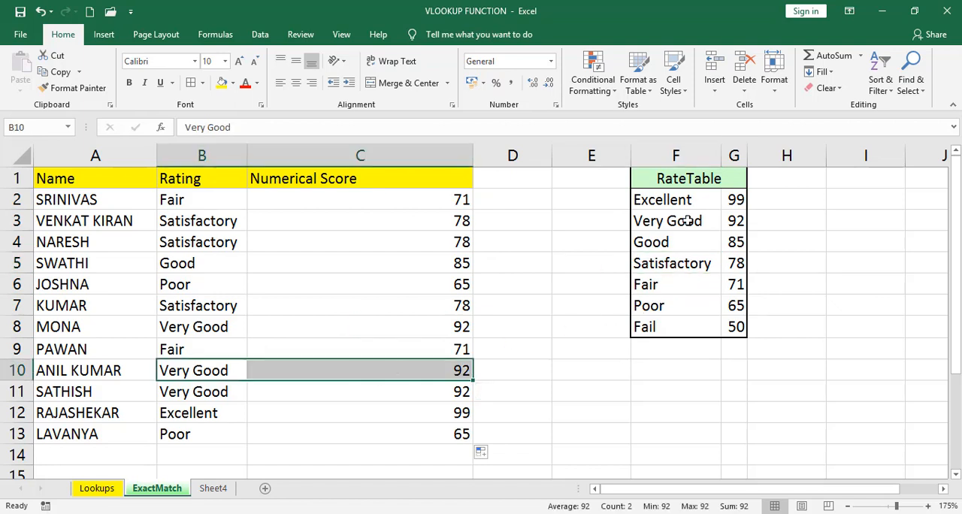
Re-enter =VLOOKUP(B2,F:G,2,0) in the first score cell, then visit Lookups and return to ExactMatch.
{"action": "type", "text": "=VLOOKUP(B2,F:G,2,0)"}
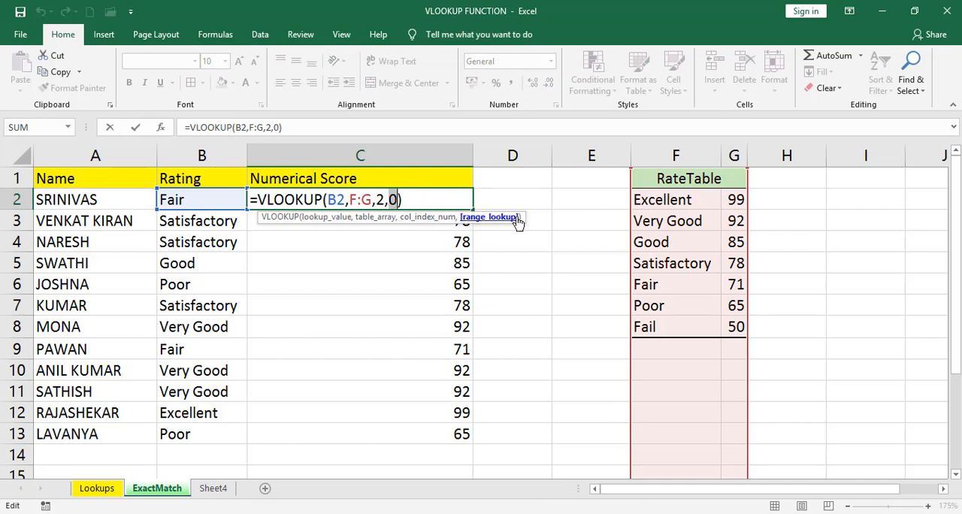
{"action": "mouse_move", "coordinate": [434, 205]}
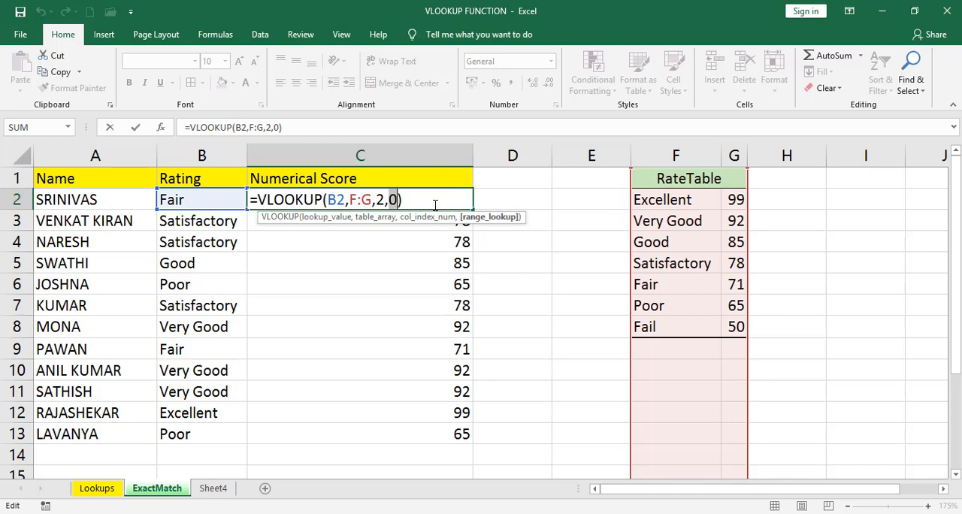
{"action": "key", "text": "Enter"}
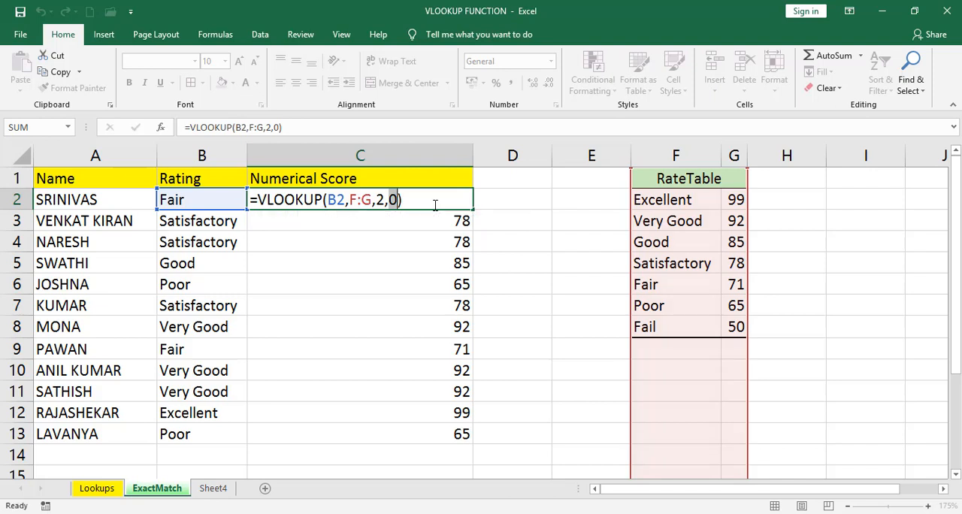
{"action": "left_click", "coordinate": [96, 488]}
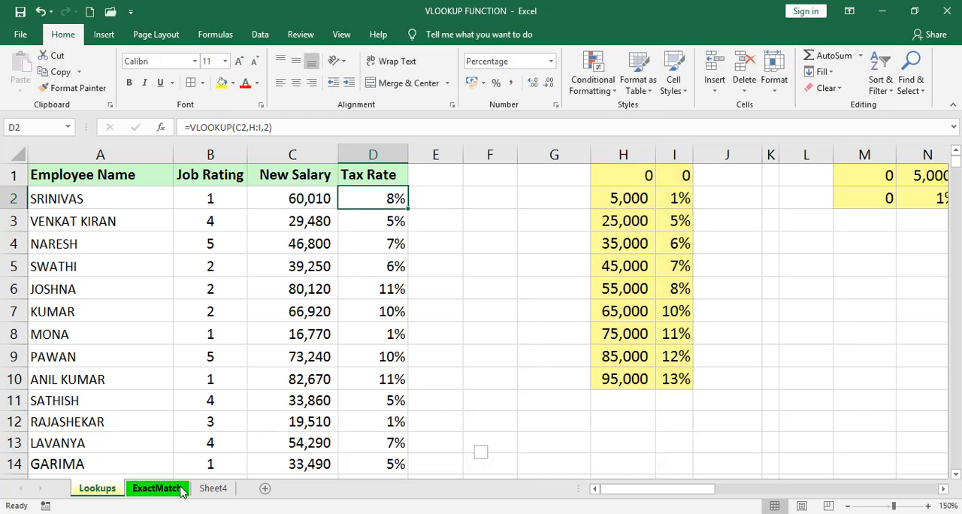
{"action": "left_click", "coordinate": [156, 488]}
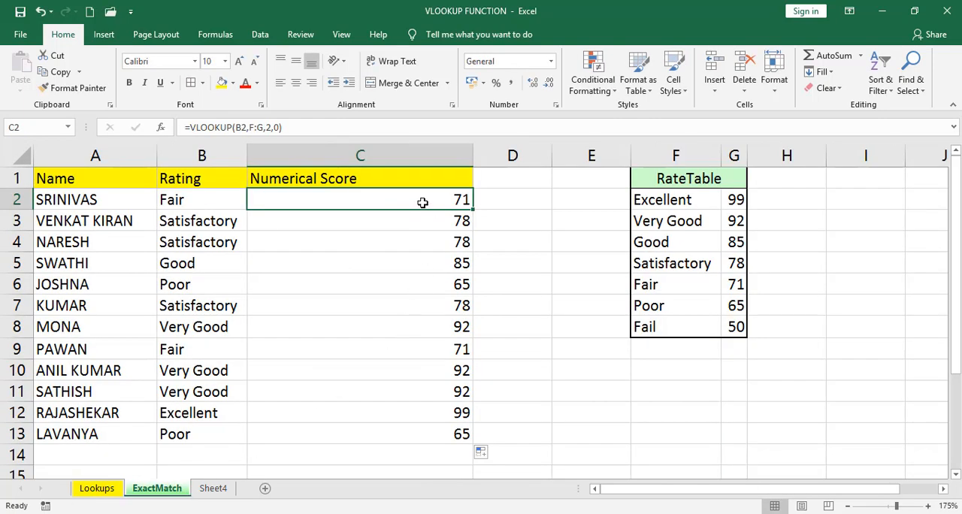